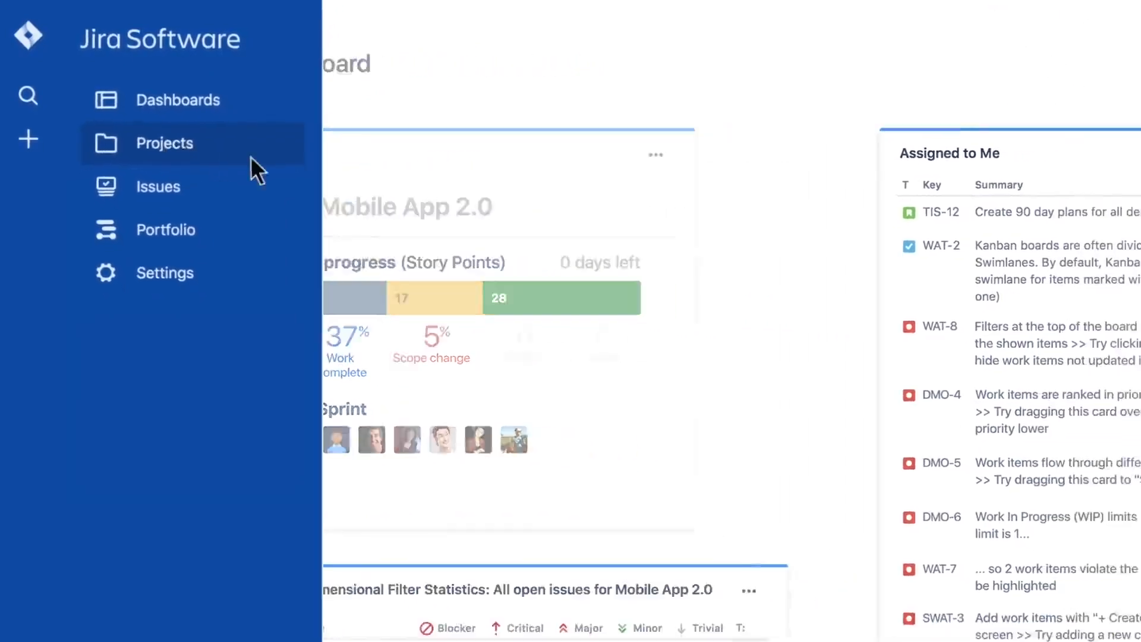
- Create the Mobile App 2.0 project, describing the team as new to agile
{"action": "left_click", "coordinate": [164, 143]}
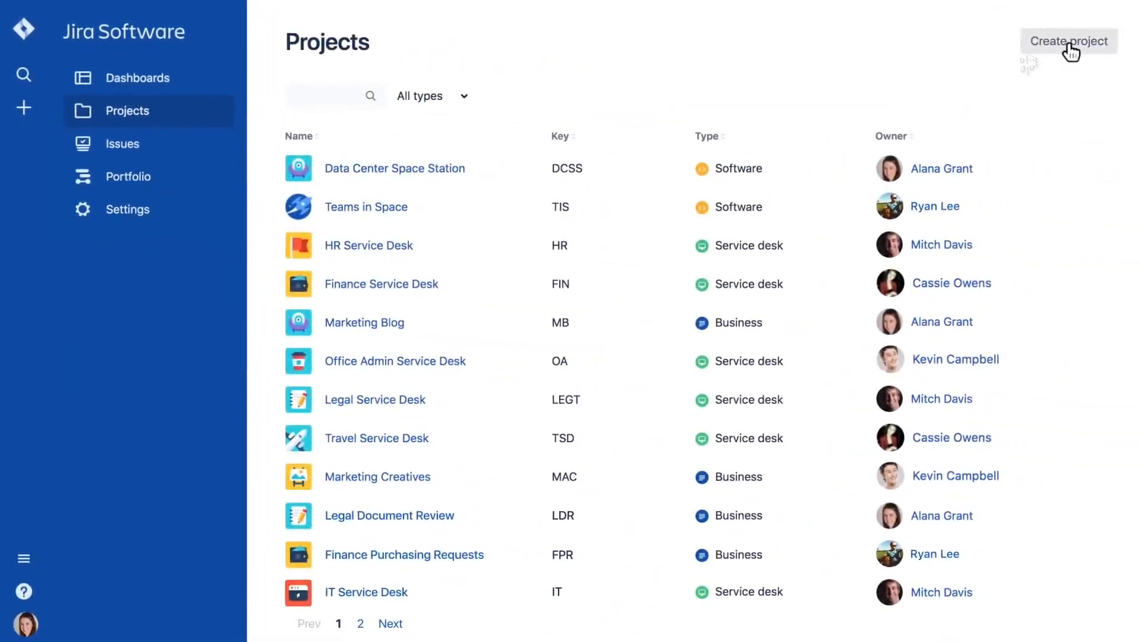
{"action": "left_click", "coordinate": [1069, 41]}
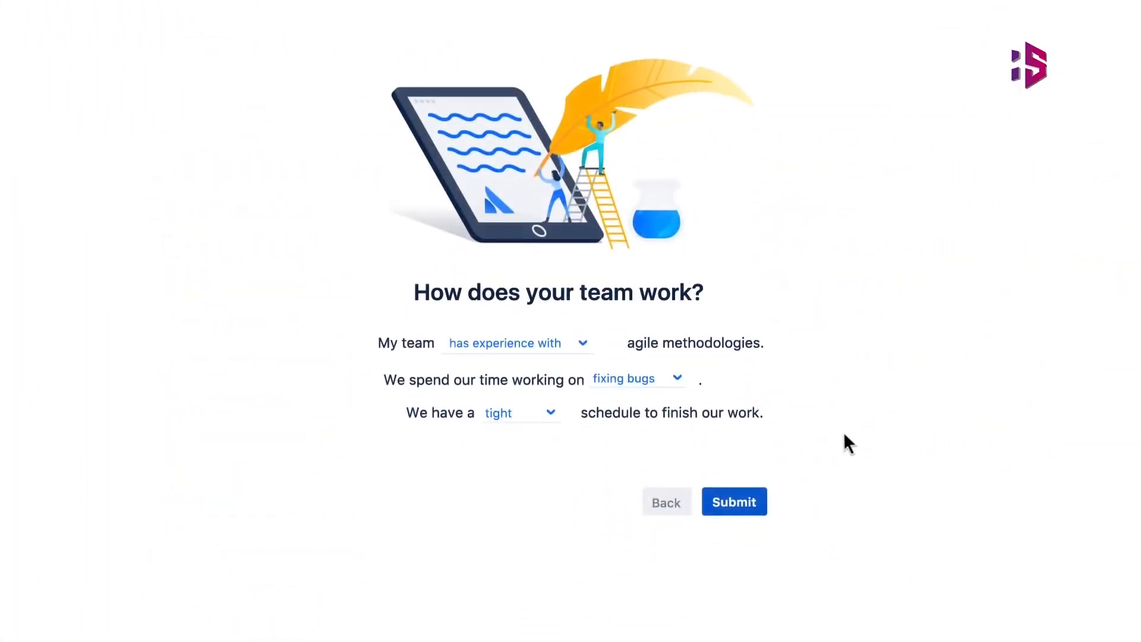
{"action": "left_click", "coordinate": [517, 342]}
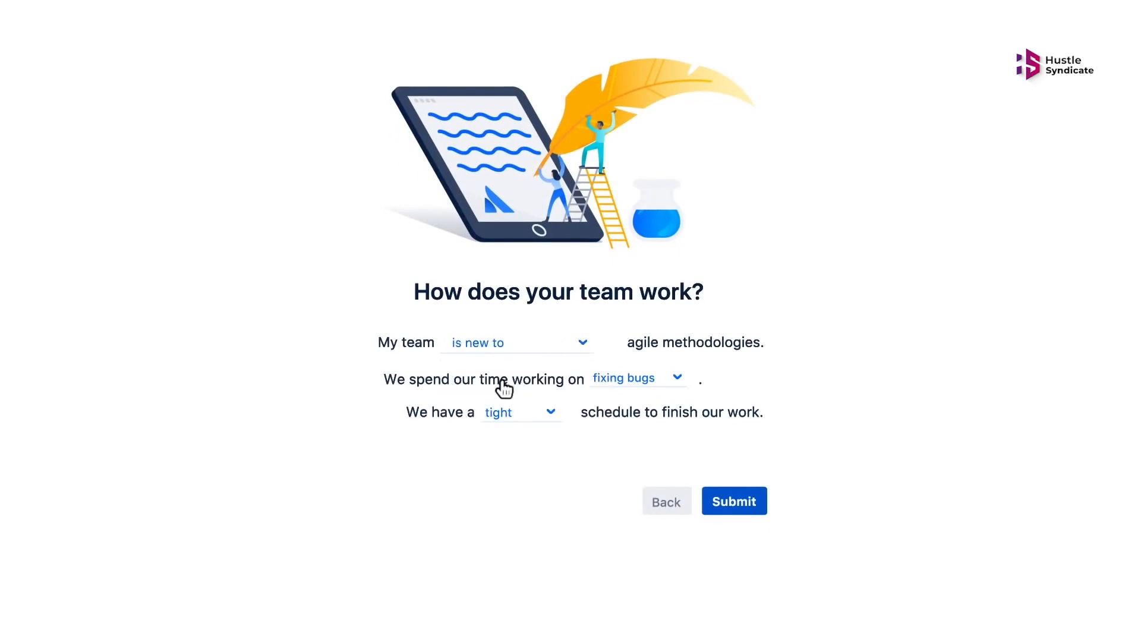
{"action": "left_click", "coordinate": [733, 501]}
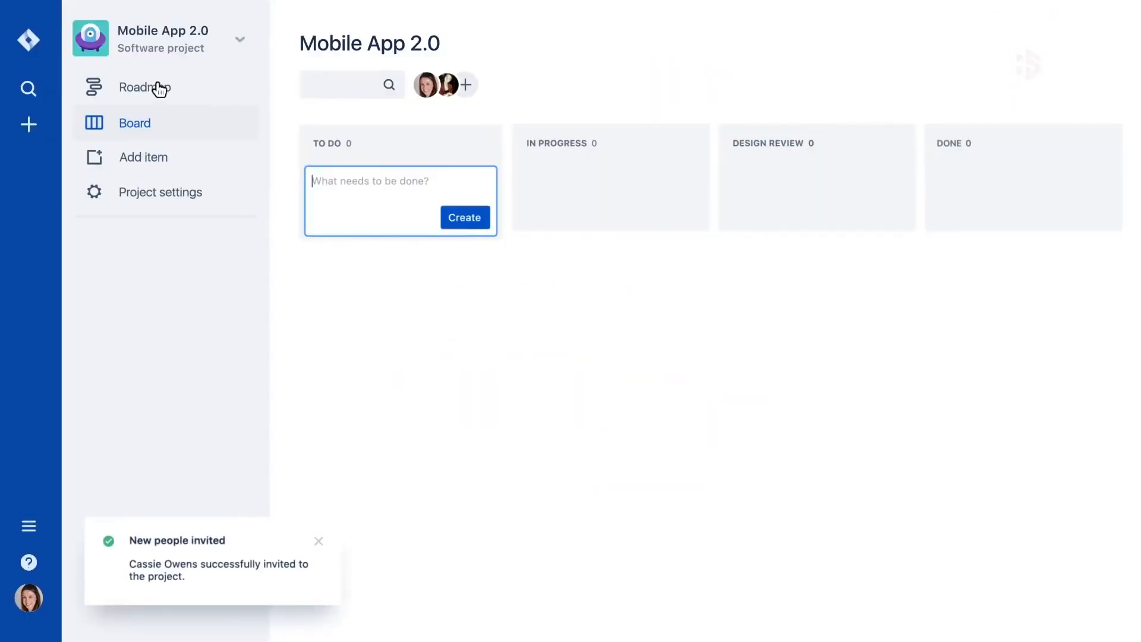
- Review the roadmap, then show the board filtered to one teammate and grouped by Assignee
{"action": "left_click", "coordinate": [148, 87]}
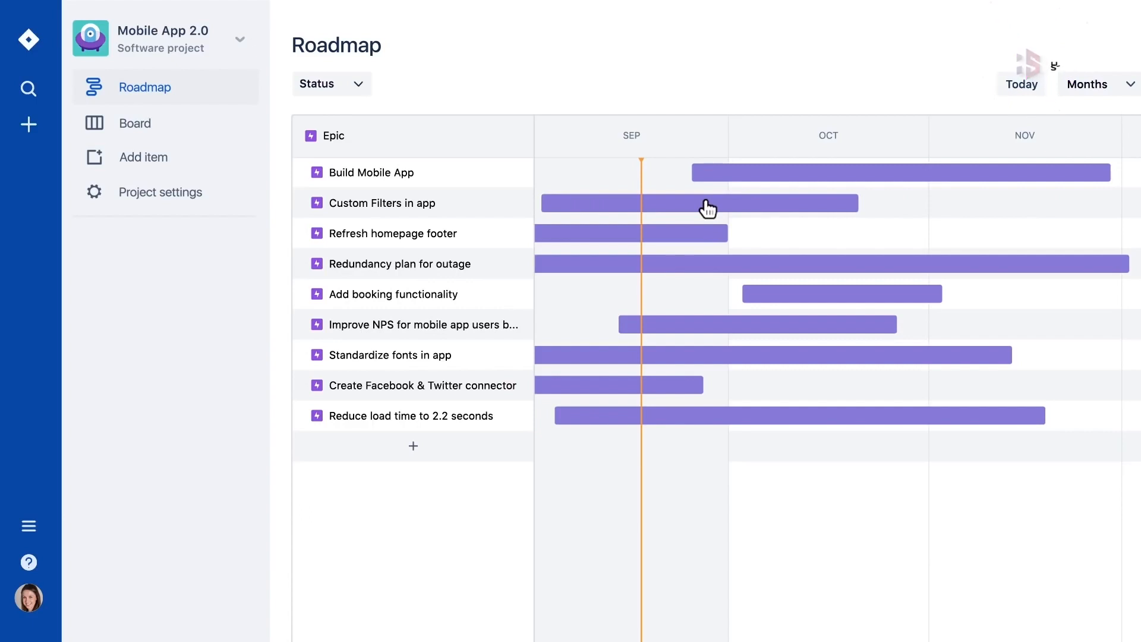
{"action": "mouse_move", "coordinate": [142, 134]}
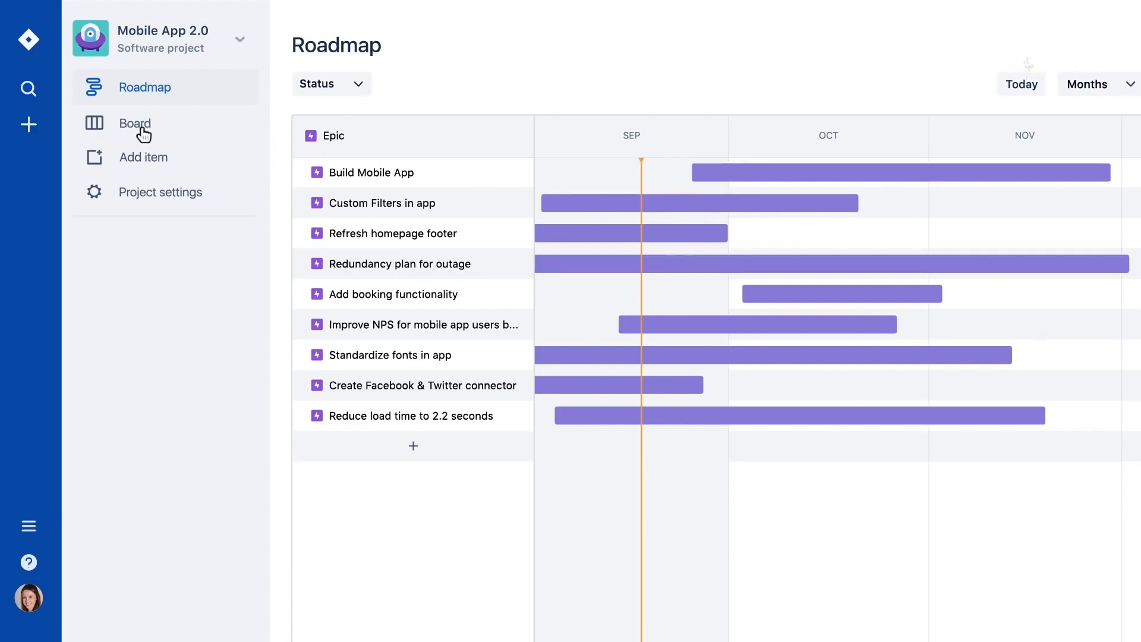
{"action": "left_click", "coordinate": [134, 123]}
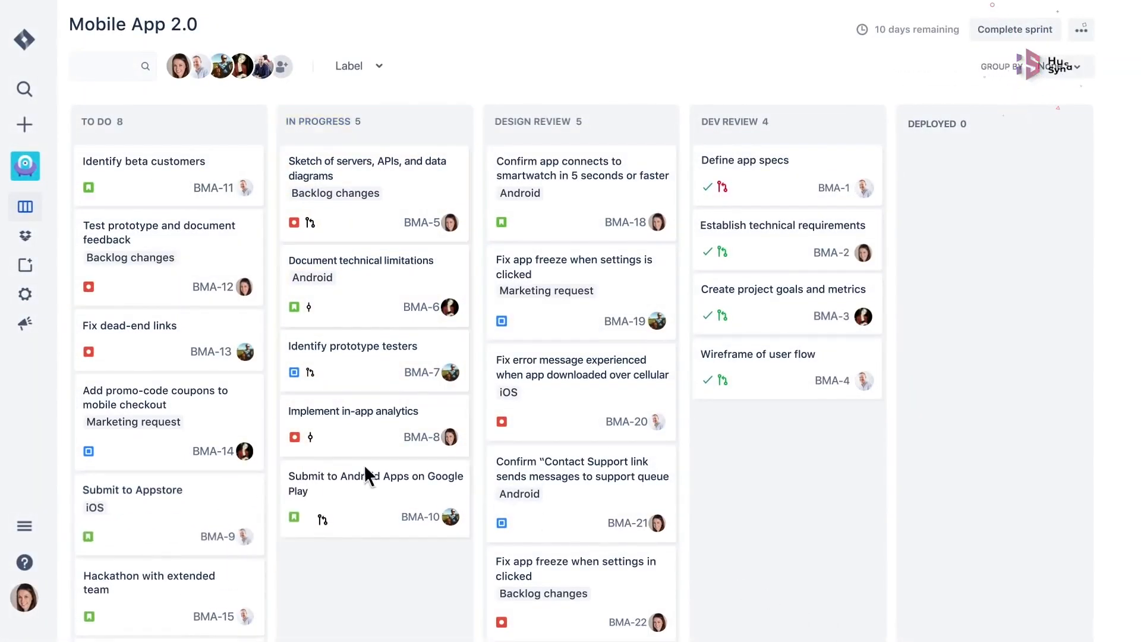
{"action": "left_click", "coordinate": [239, 66]}
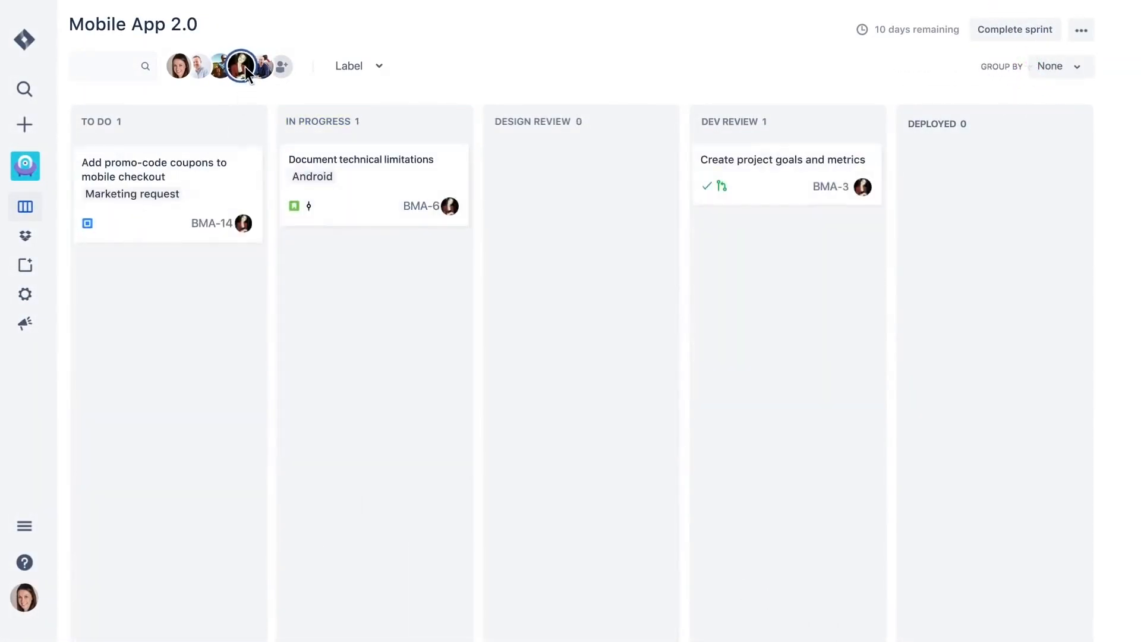
{"action": "left_click", "coordinate": [359, 66]}
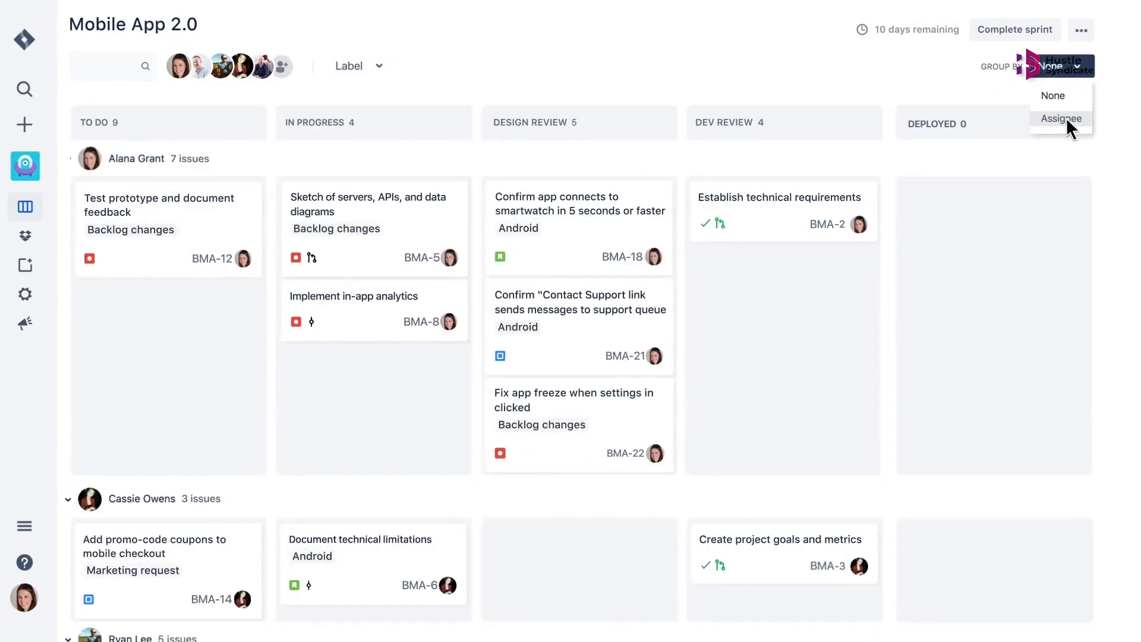
{"action": "mouse_move", "coordinate": [414, 302]}
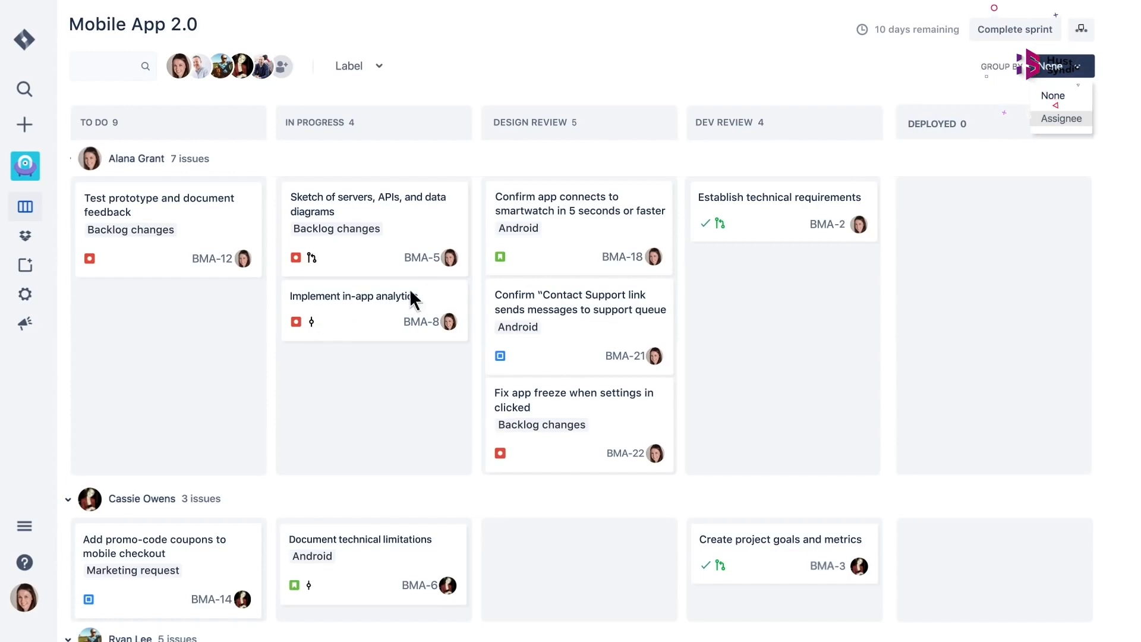
{"action": "left_click", "coordinate": [1052, 95]}
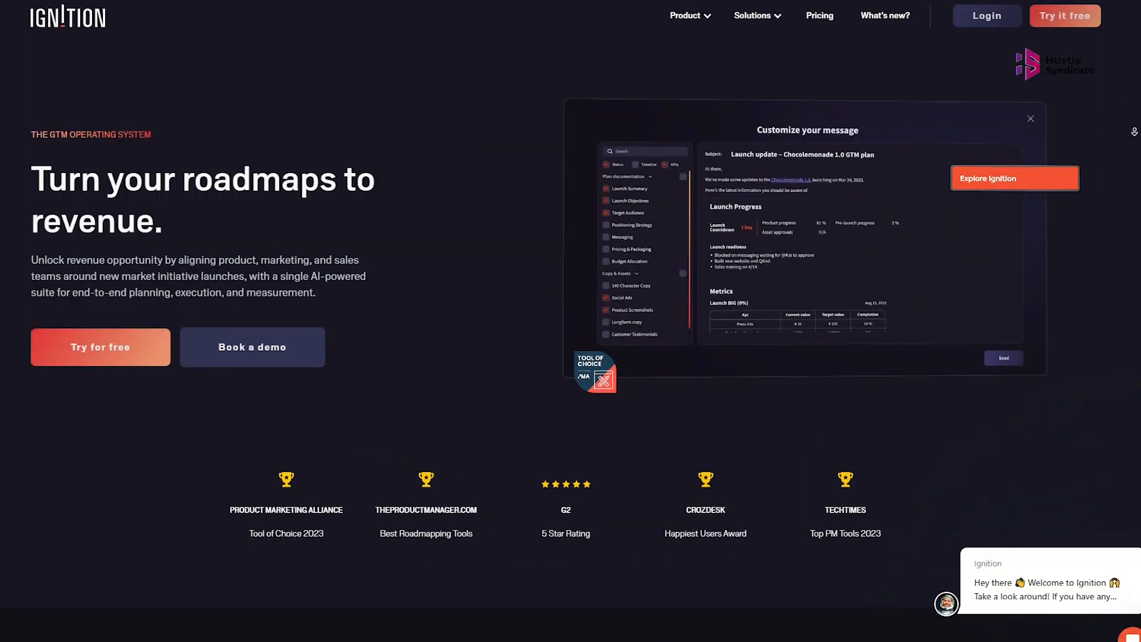
- Scroll the Ignition homepage down past the problem and solution sections to 'Scale your GTM process'
{"action": "scroll", "scroll_direction": "down", "scroll_amount": 3}
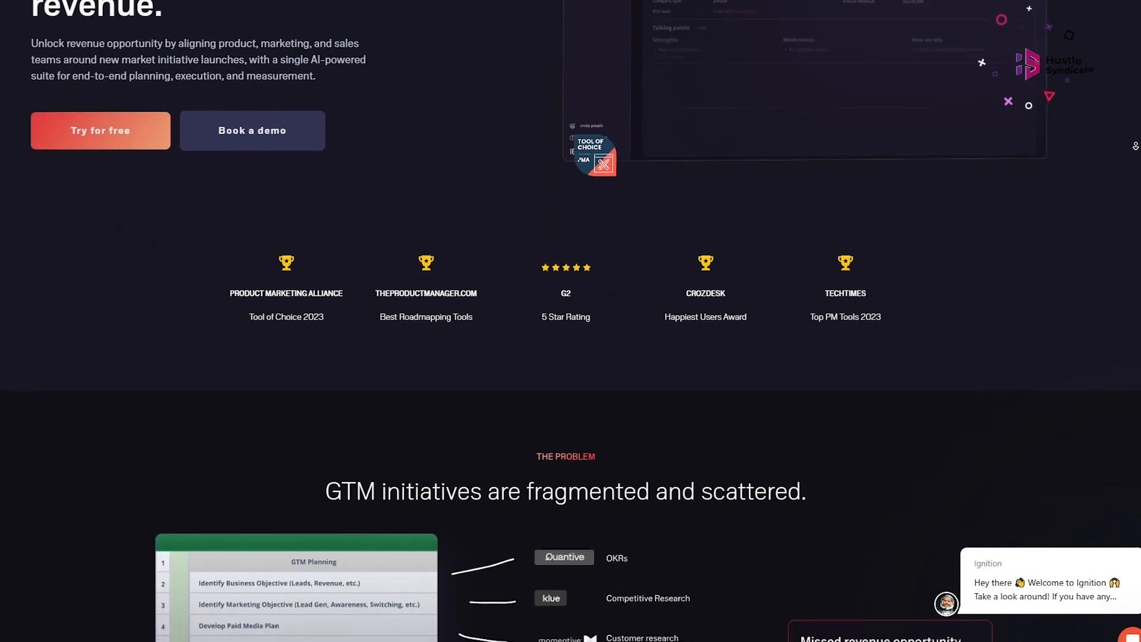
{"action": "scroll", "scroll_direction": "down", "scroll_amount": 3}
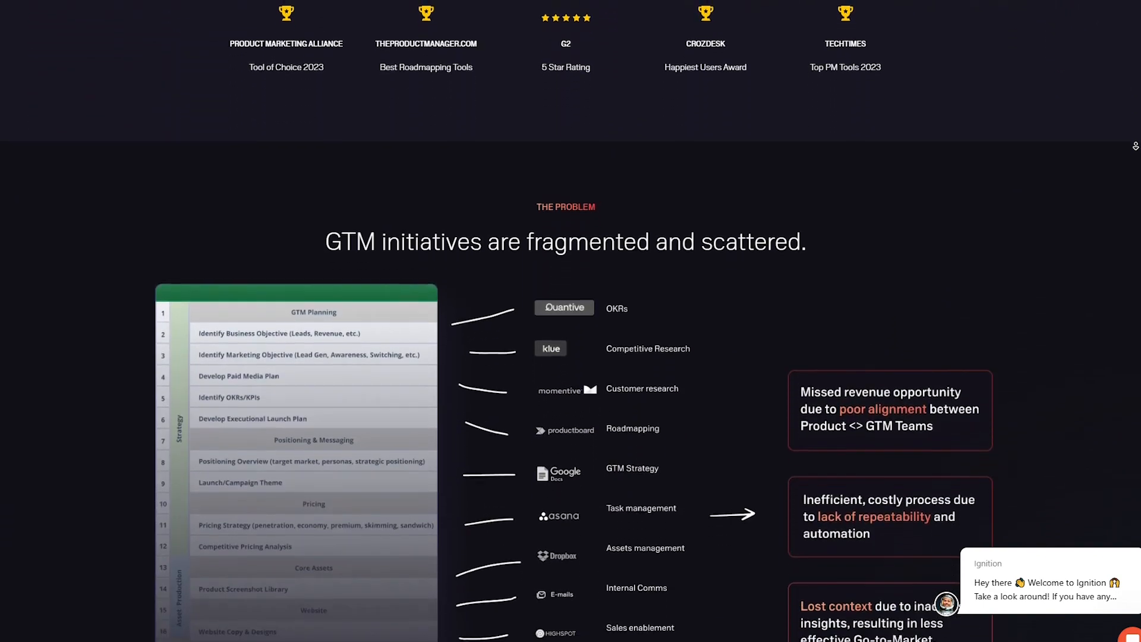
{"action": "scroll", "scroll_direction": "down", "scroll_amount": 3}
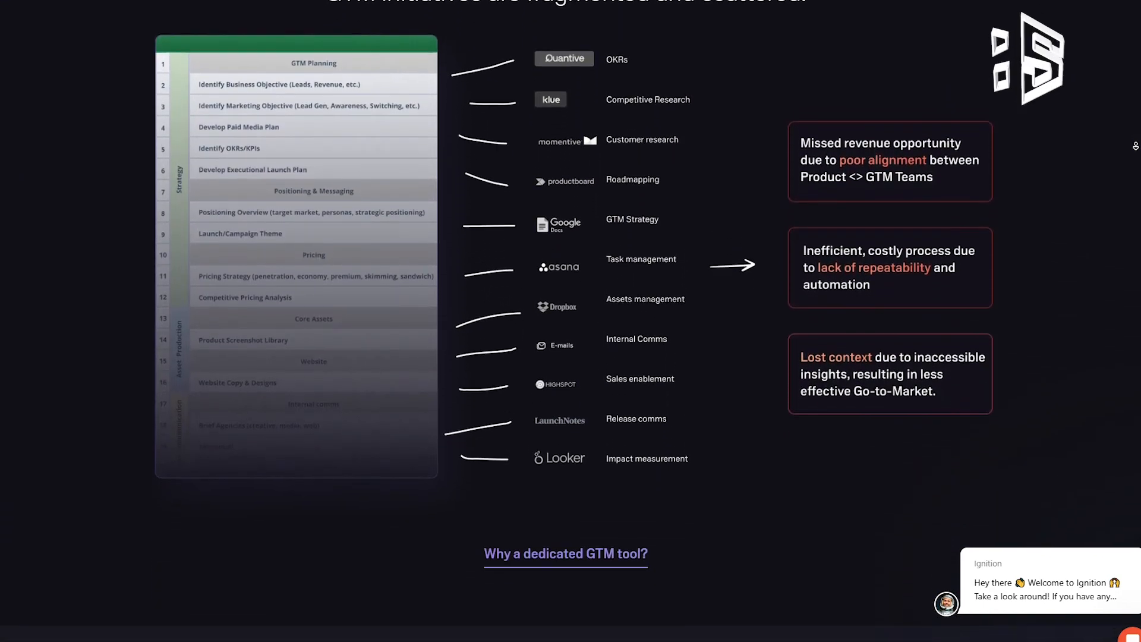
{"action": "scroll", "scroll_direction": "down", "scroll_amount": 3}
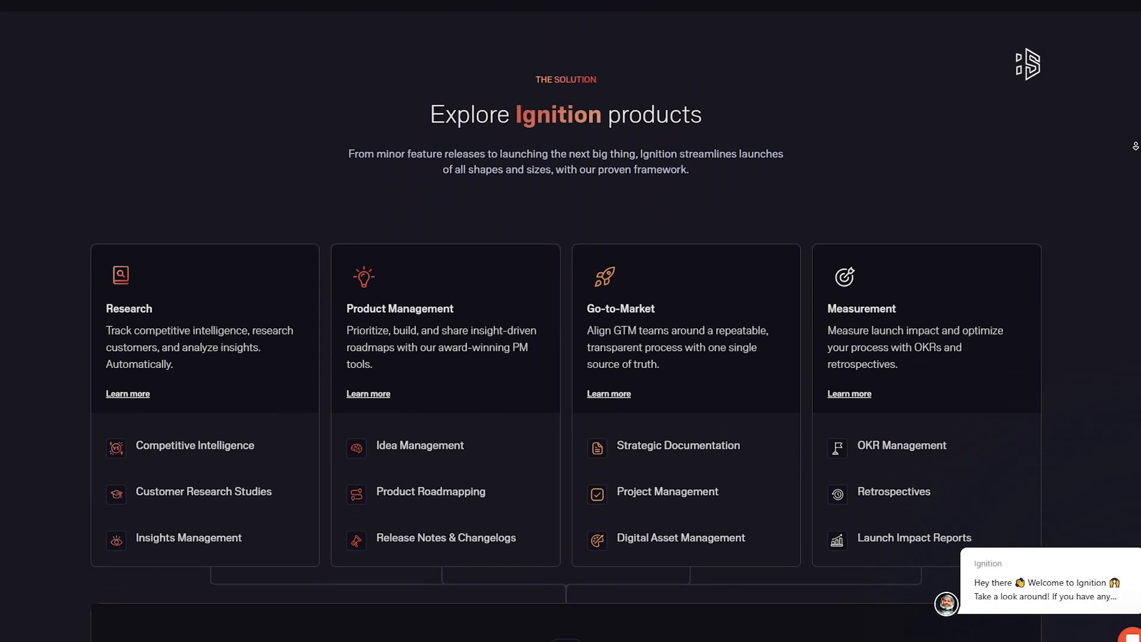
{"action": "scroll", "scroll_direction": "down", "scroll_amount": 3}
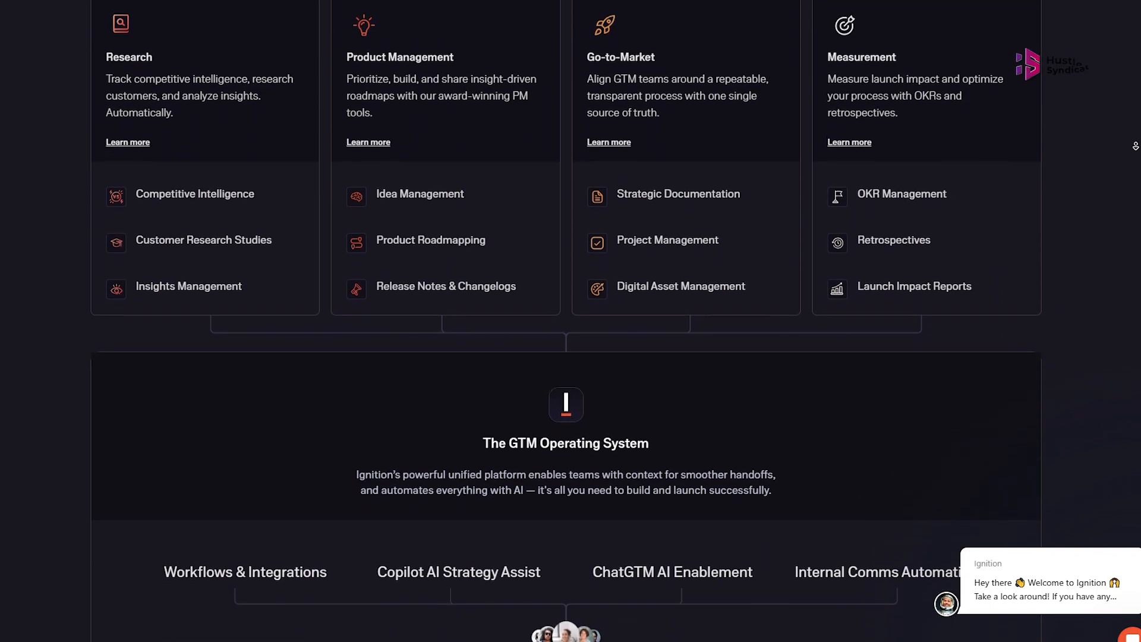
{"action": "scroll", "scroll_direction": "down", "scroll_amount": 3}
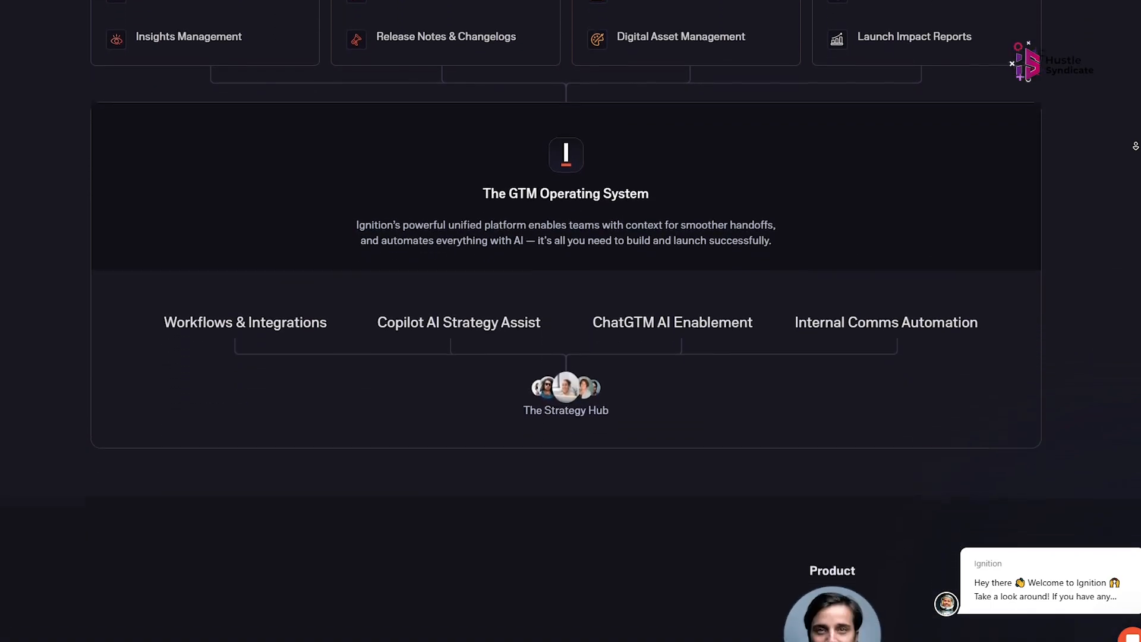
{"action": "scroll", "scroll_direction": "down", "scroll_amount": 3}
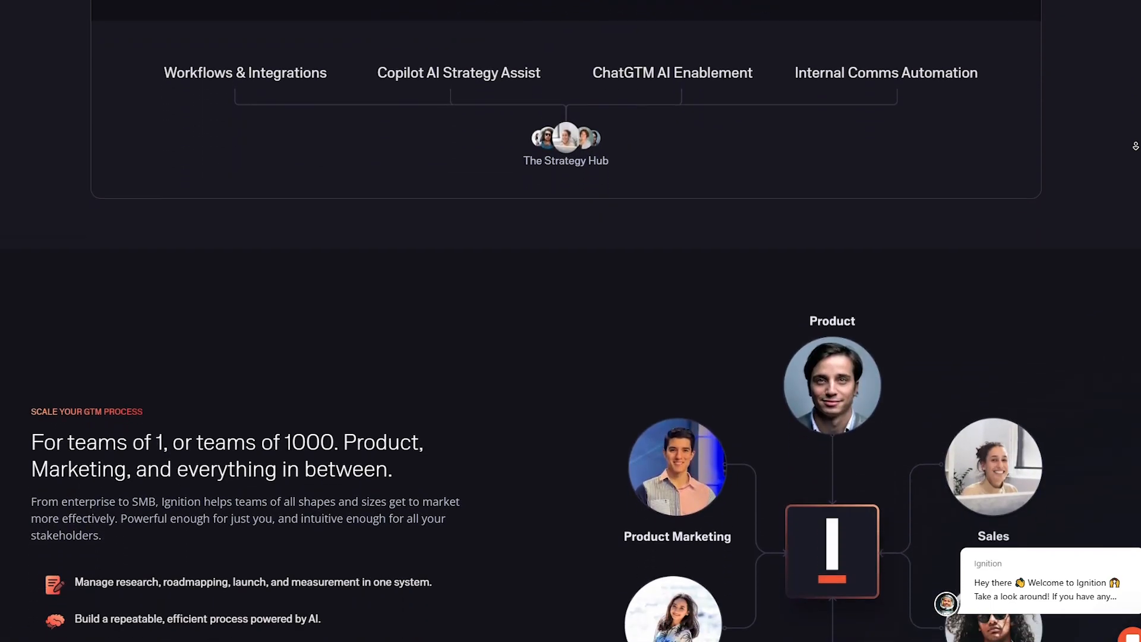
{"action": "scroll", "scroll_direction": "down", "scroll_amount": 3}
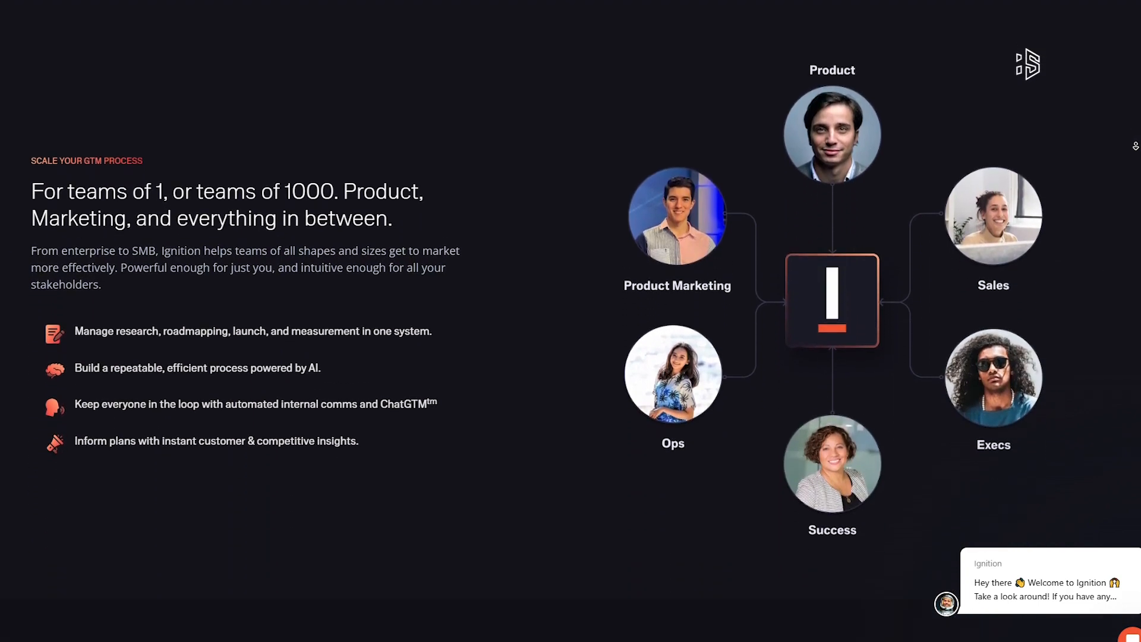
{"action": "scroll", "scroll_direction": "down", "scroll_amount": 3}
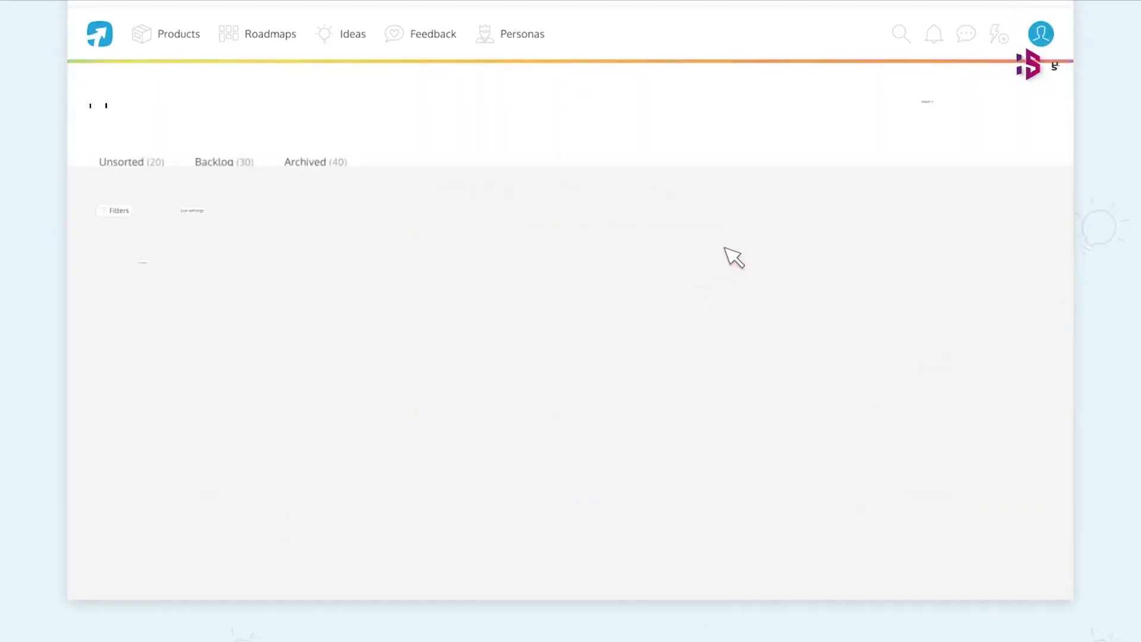
- Look over the ProdPad roadmap, ideas list and customer feedback inbox
{"action": "left_click", "coordinate": [651, 211]}
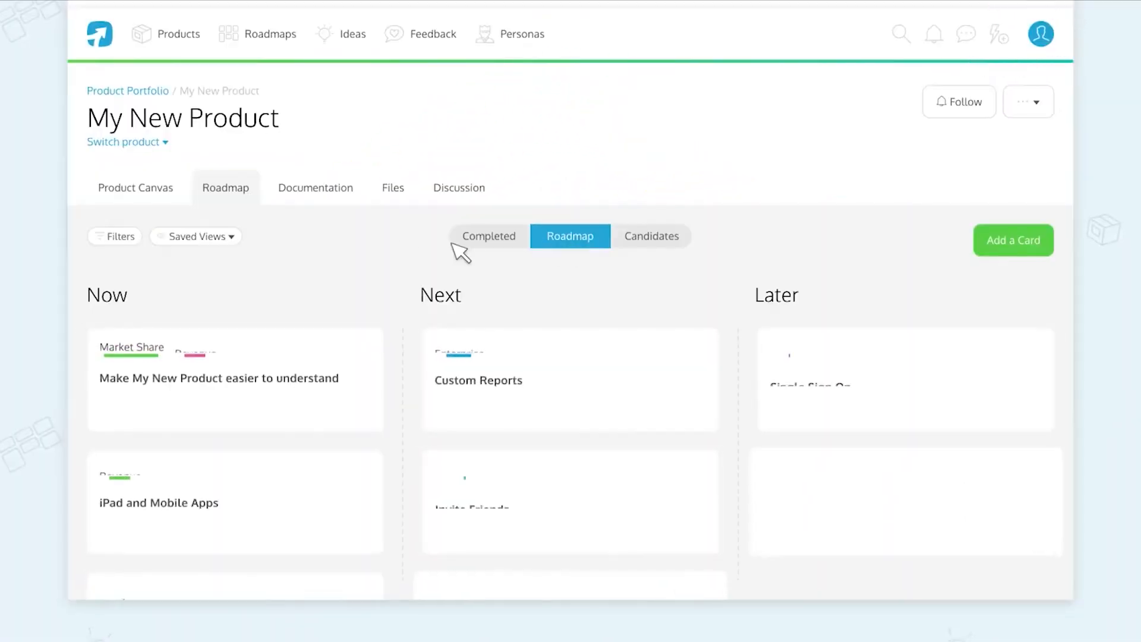
{"action": "left_click", "coordinate": [351, 34]}
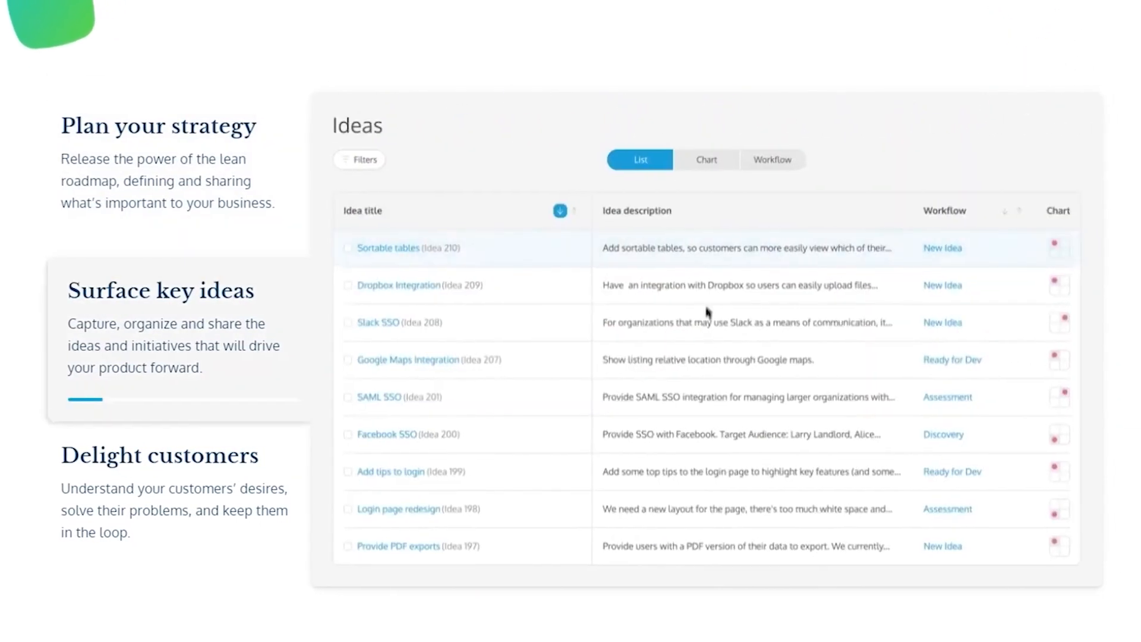
{"action": "left_click", "coordinate": [686, 160]}
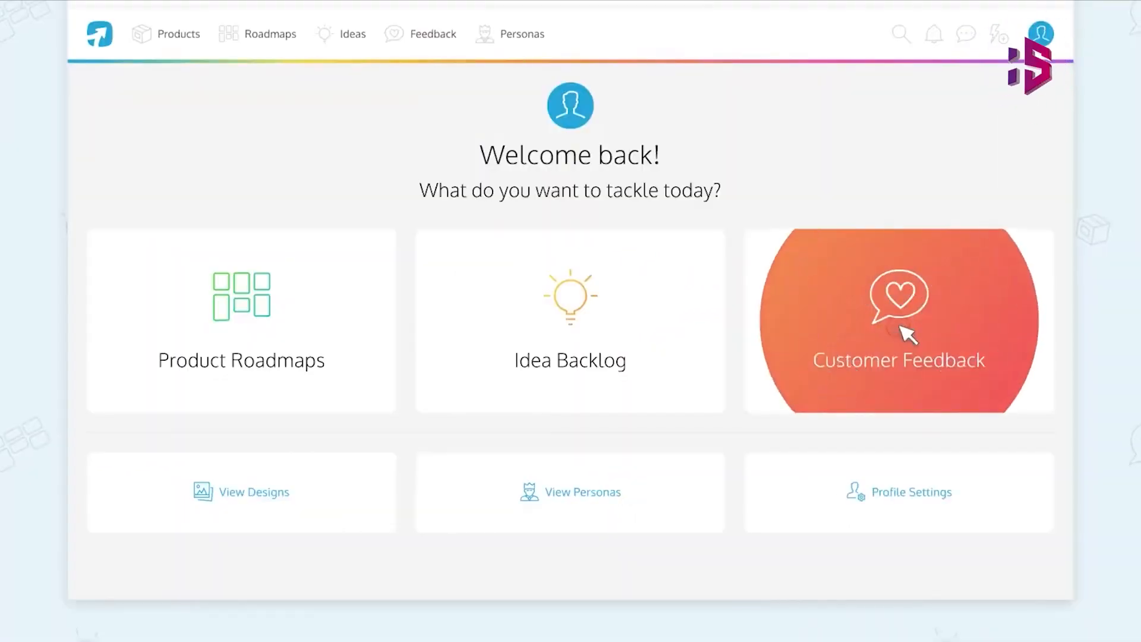
{"action": "left_click", "coordinate": [899, 322]}
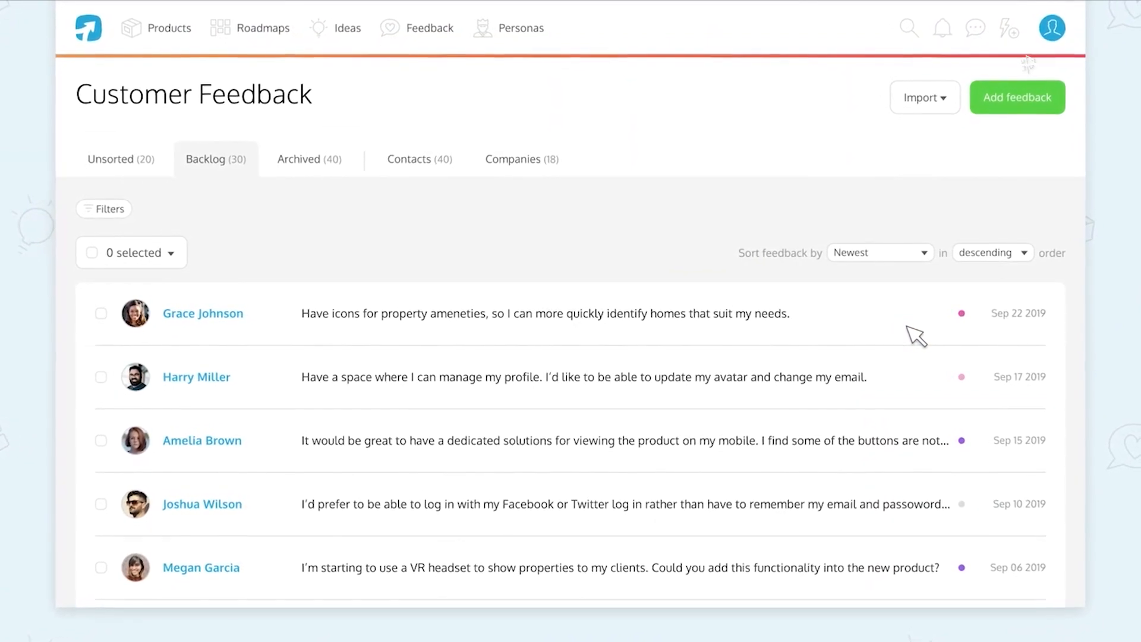
- Start a new product in the Product Portfolio and enter its name
{"action": "left_click", "coordinate": [169, 28]}
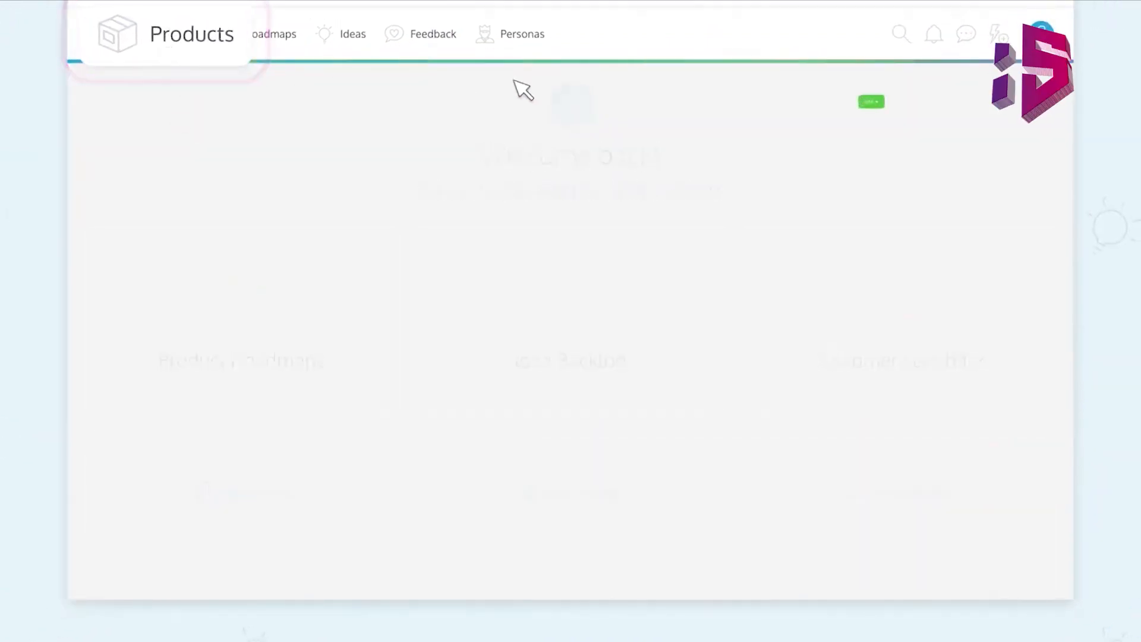
{"action": "left_click", "coordinate": [871, 101]}
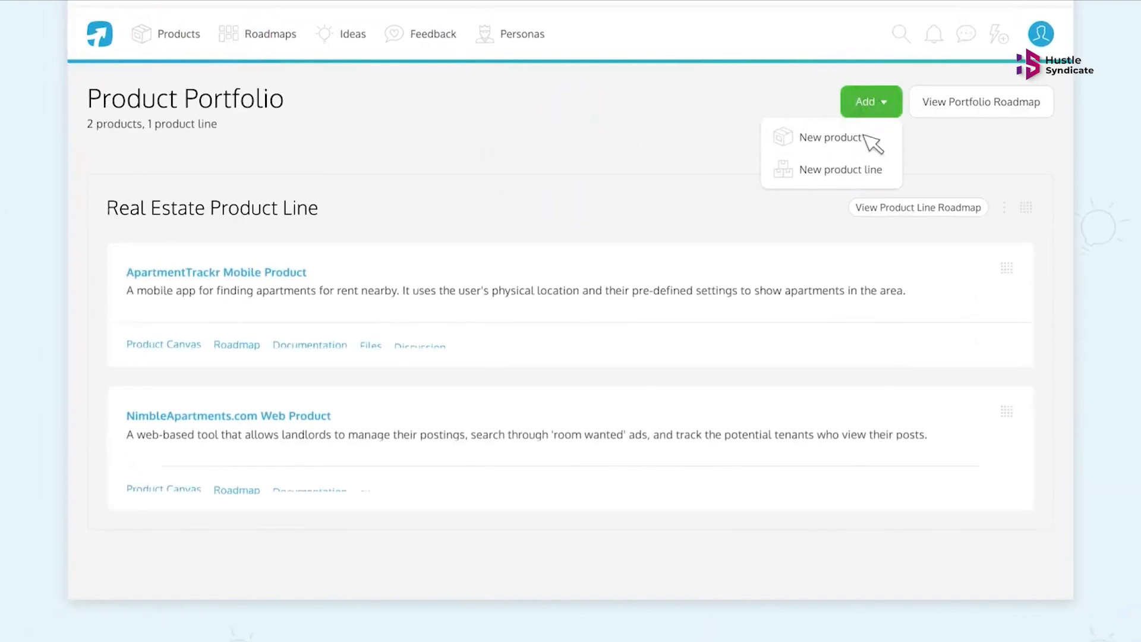
{"action": "left_click", "coordinate": [832, 138]}
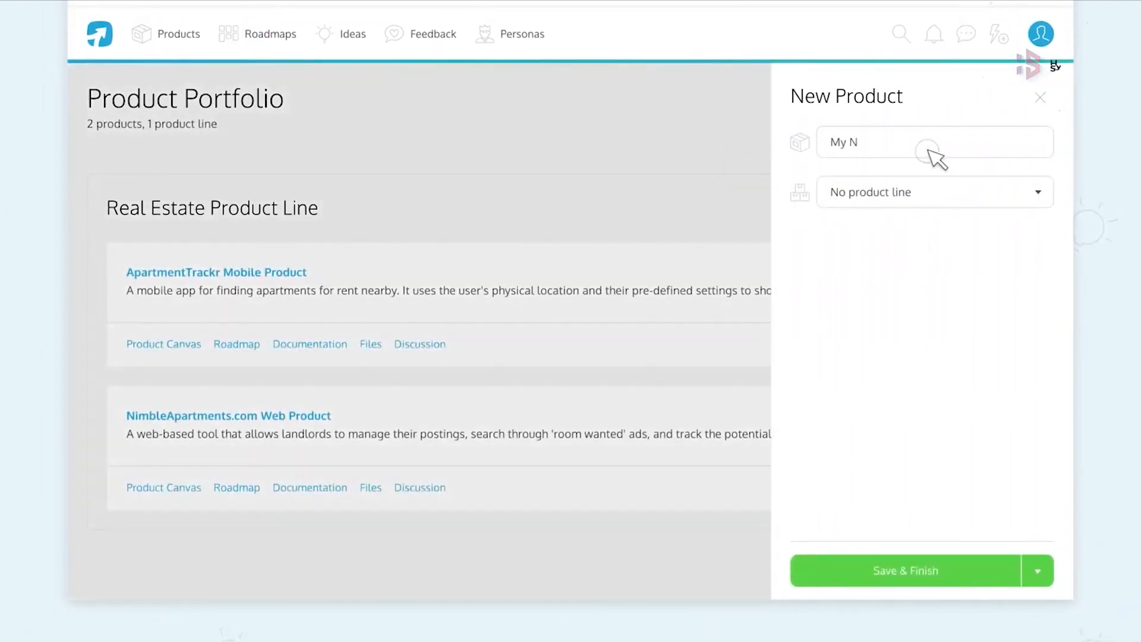
{"action": "left_click", "coordinate": [906, 570]}
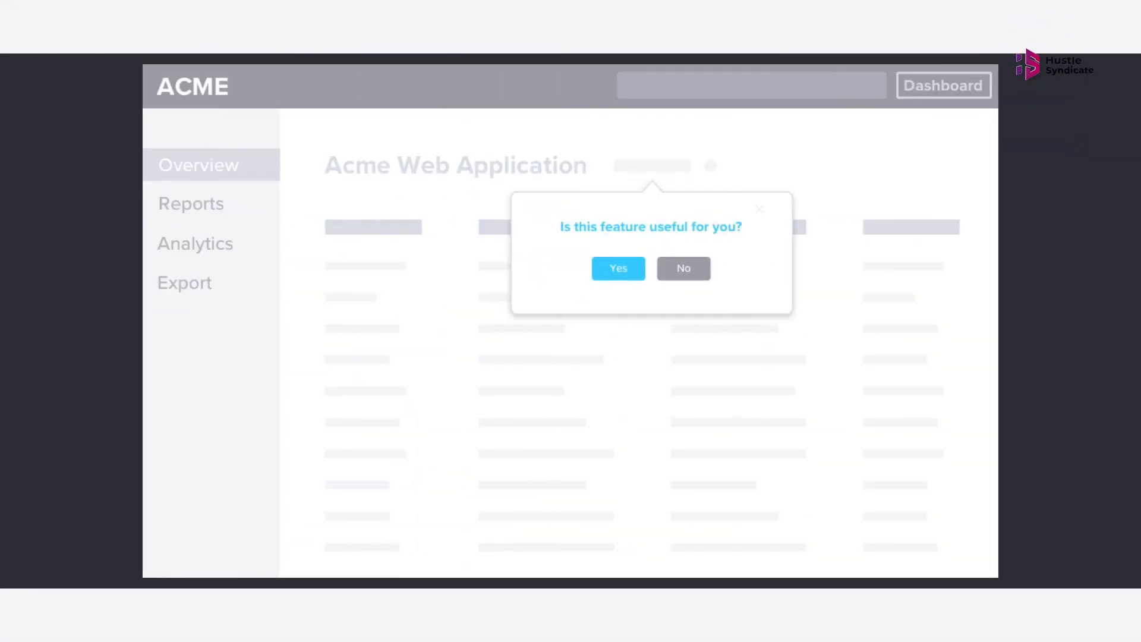
- Answer the Pendo in-app poll 'Is this feature useful for you?'
{"action": "left_click", "coordinate": [617, 267]}
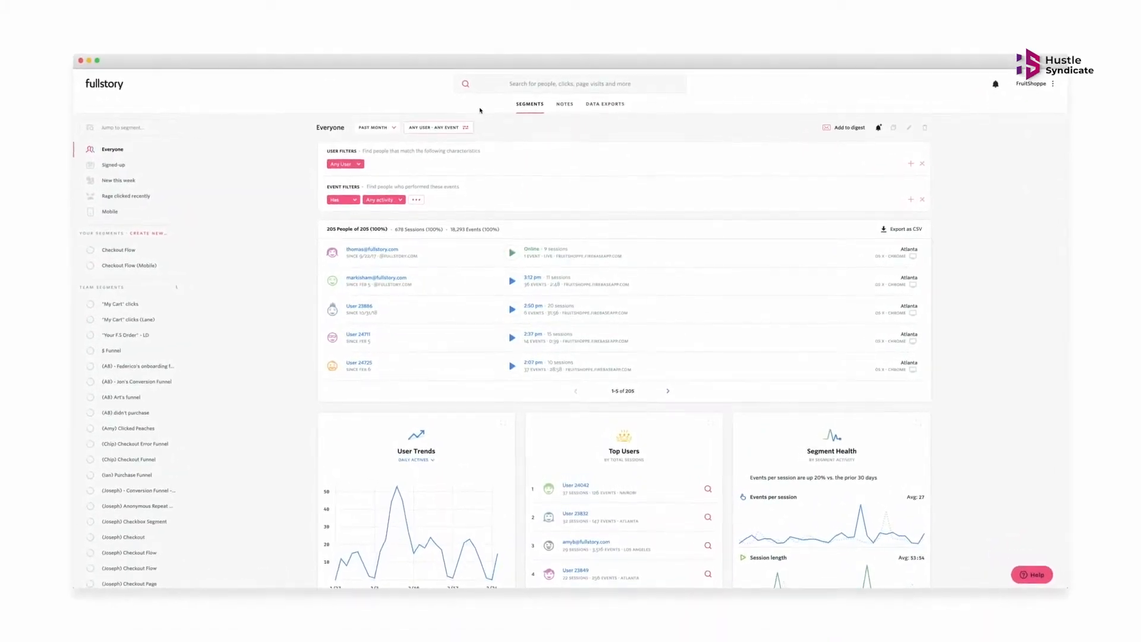
- Filter people by Peaches Product Added plus 'Rage clicked anything', leaving 8 of 205
{"action": "left_click", "coordinate": [569, 83]}
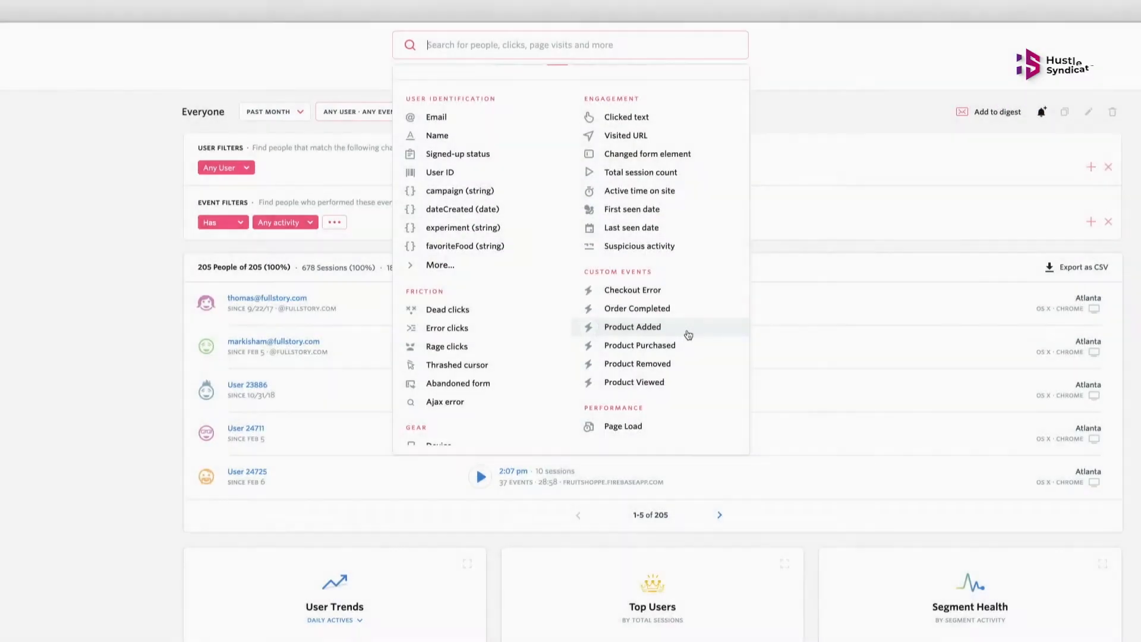
{"action": "left_click", "coordinate": [632, 325]}
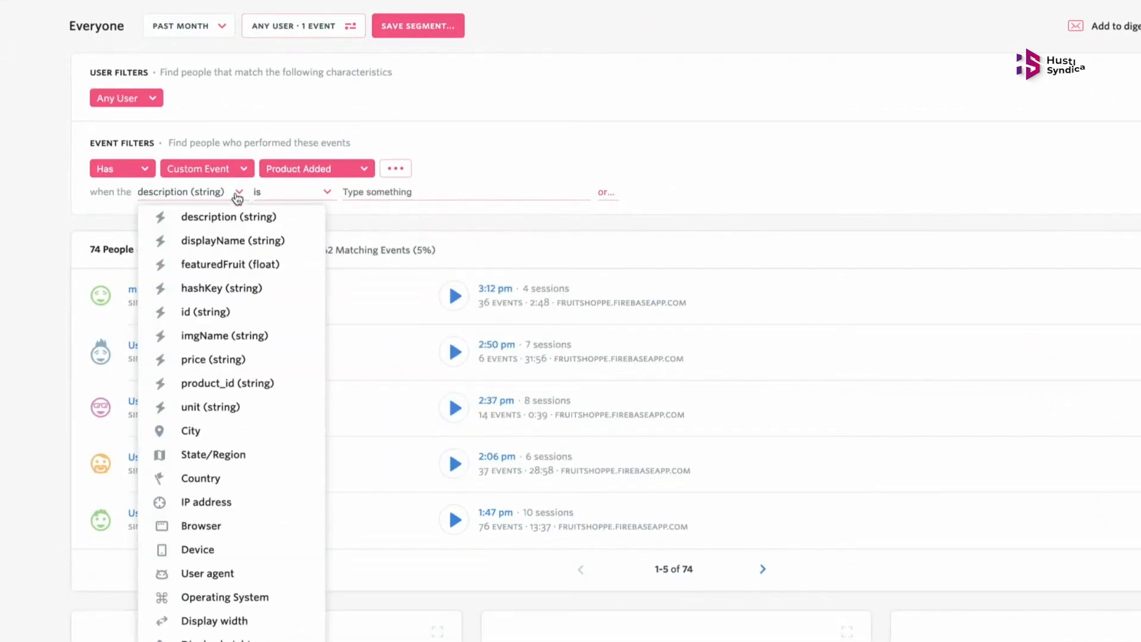
{"action": "left_click", "coordinate": [231, 241]}
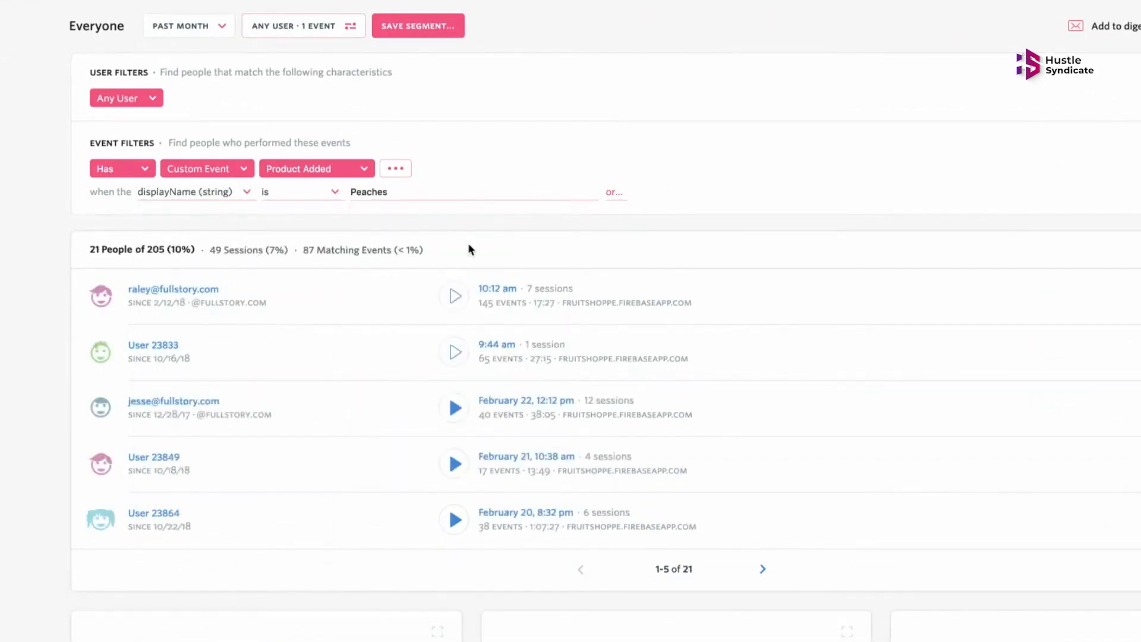
{"action": "type", "text": "rag"}
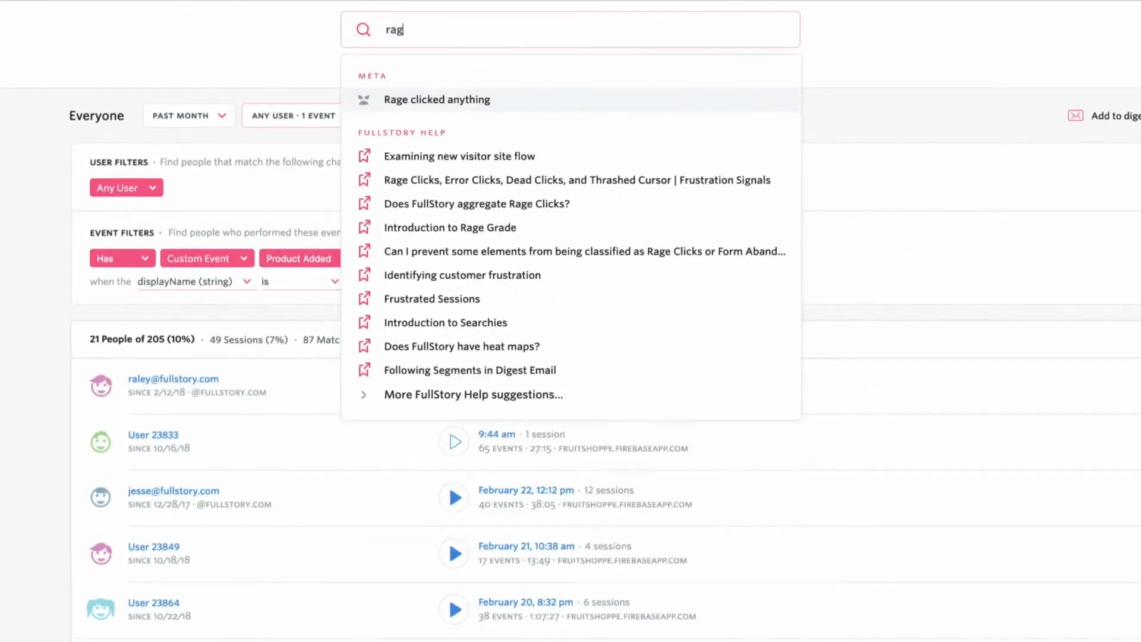
{"action": "left_click", "coordinate": [436, 100]}
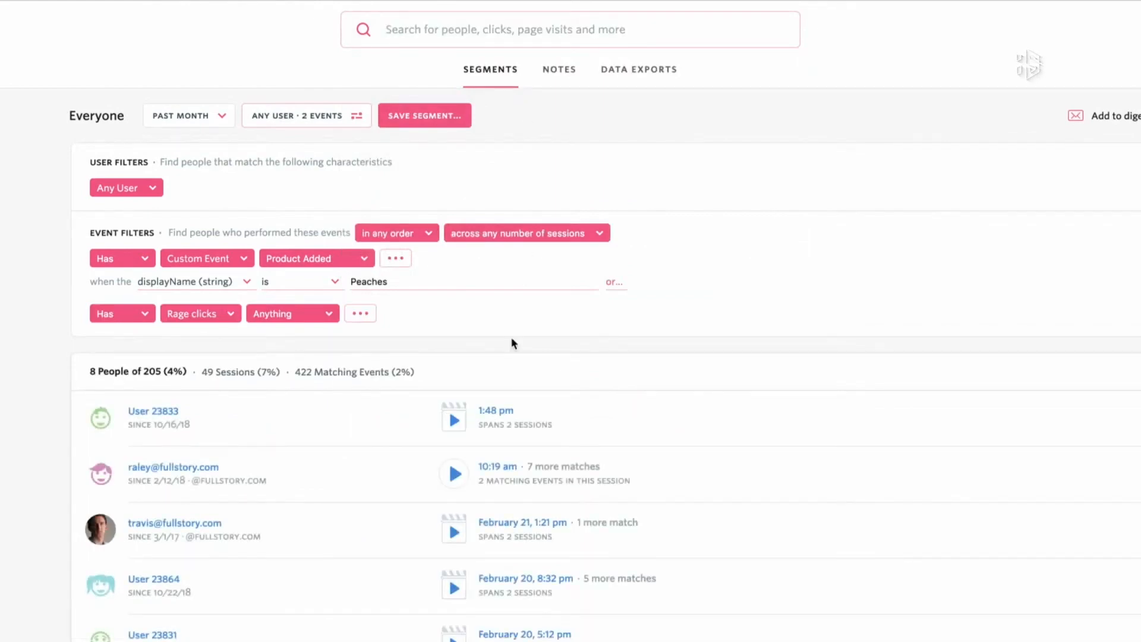
{"action": "left_click", "coordinate": [453, 420]}
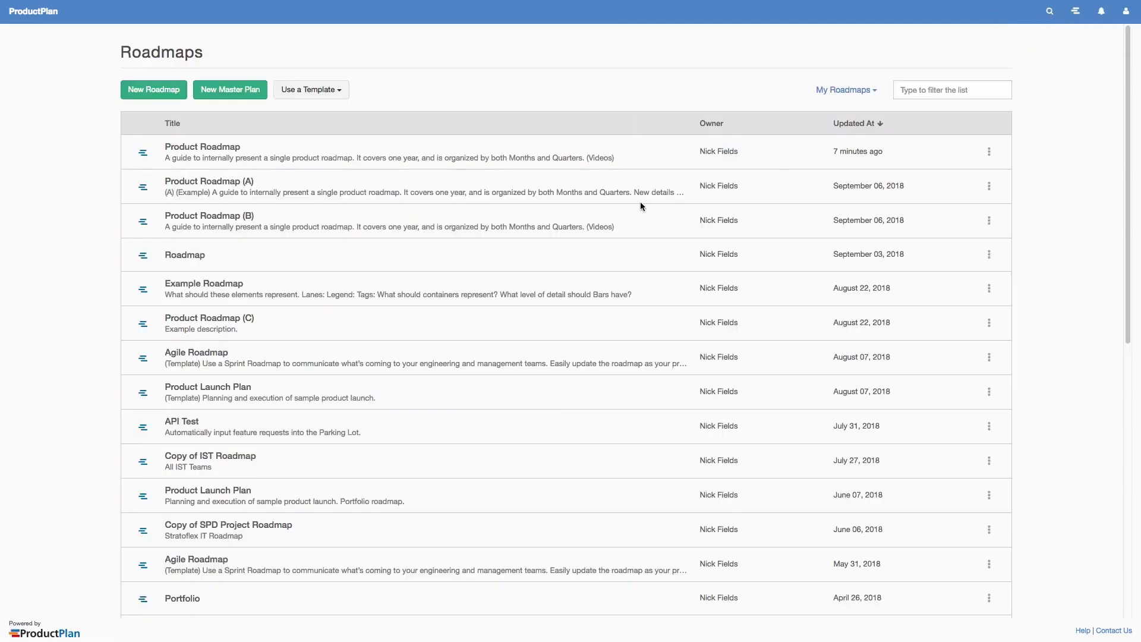
- Add a 3rd Party Integrations container to the Product Roadmap, collapse it, and start a Parking Lot import
{"action": "left_click", "coordinate": [202, 146]}
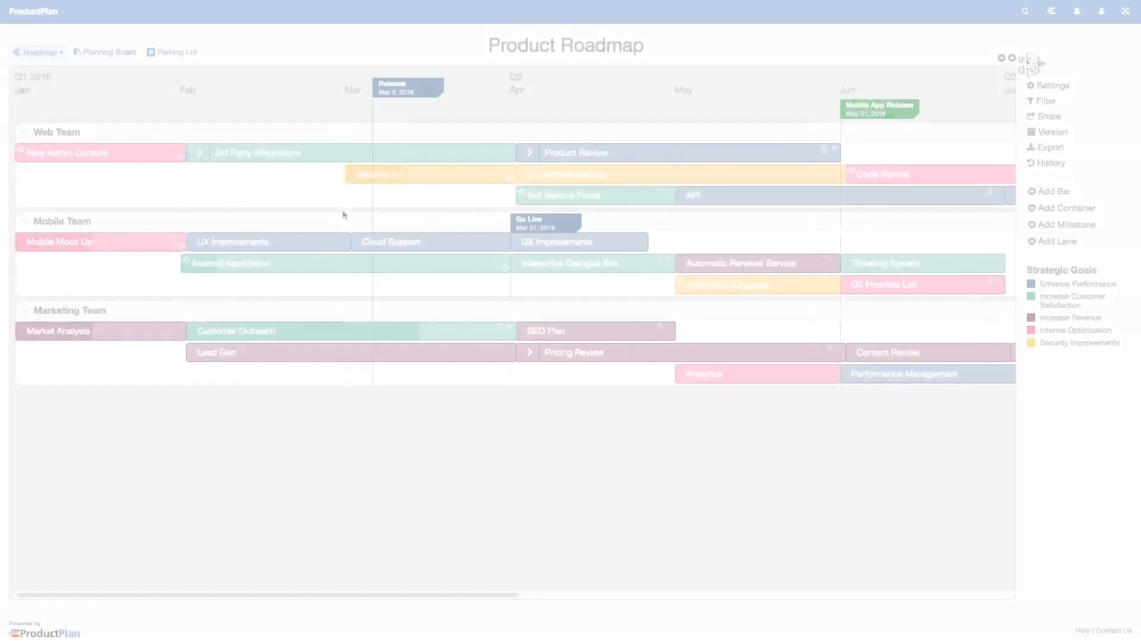
{"action": "left_click", "coordinate": [1053, 191]}
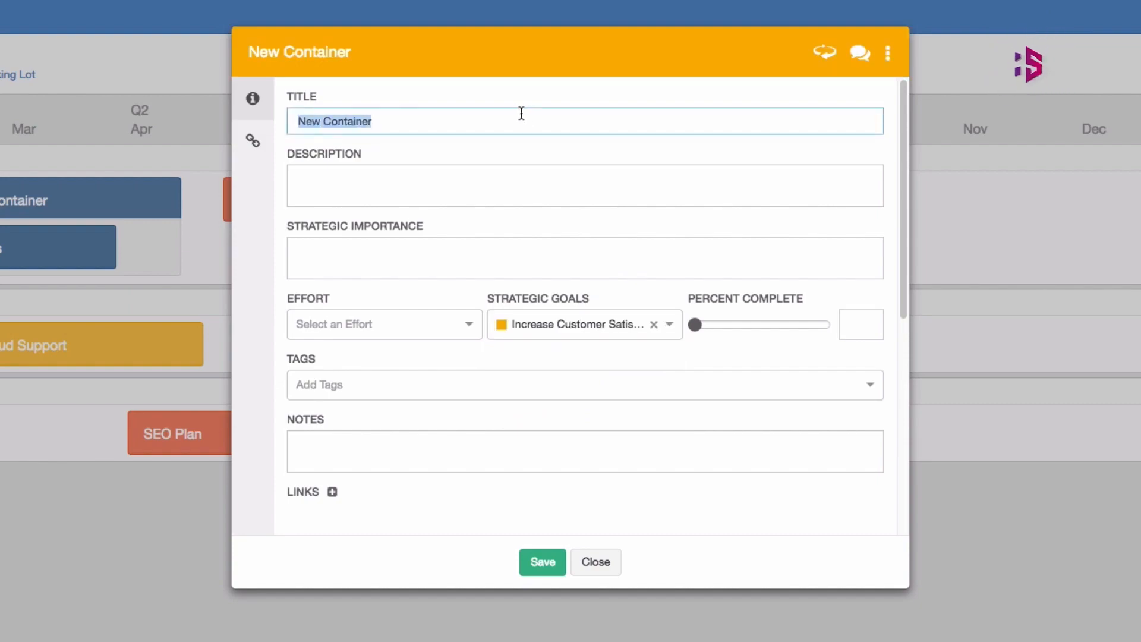
{"action": "left_click", "coordinate": [594, 562]}
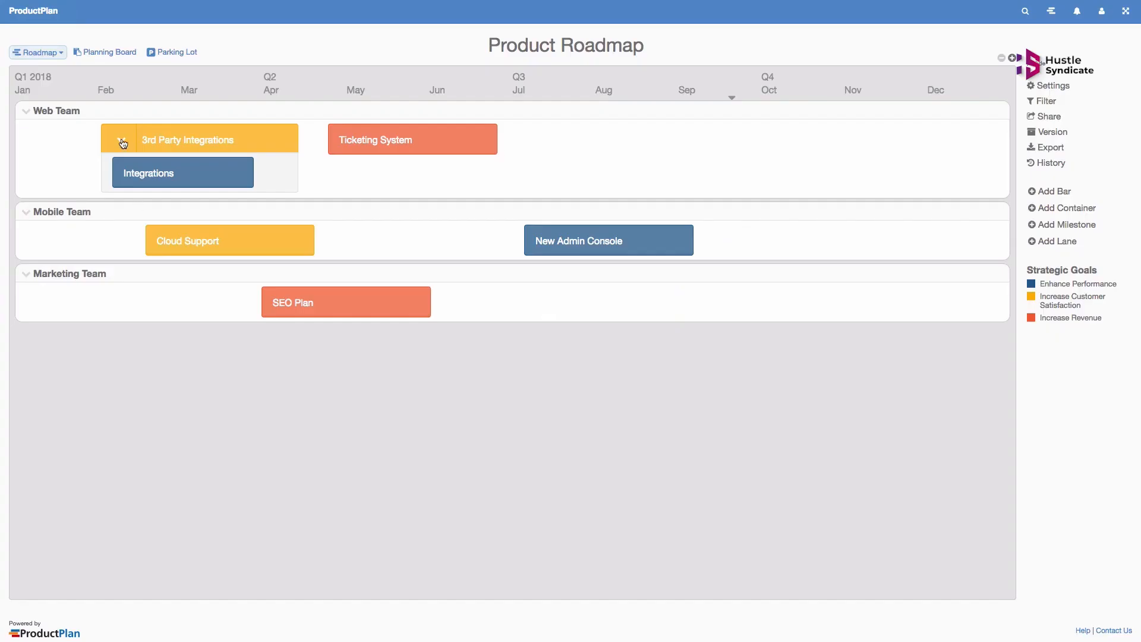
{"action": "left_click", "coordinate": [1062, 225]}
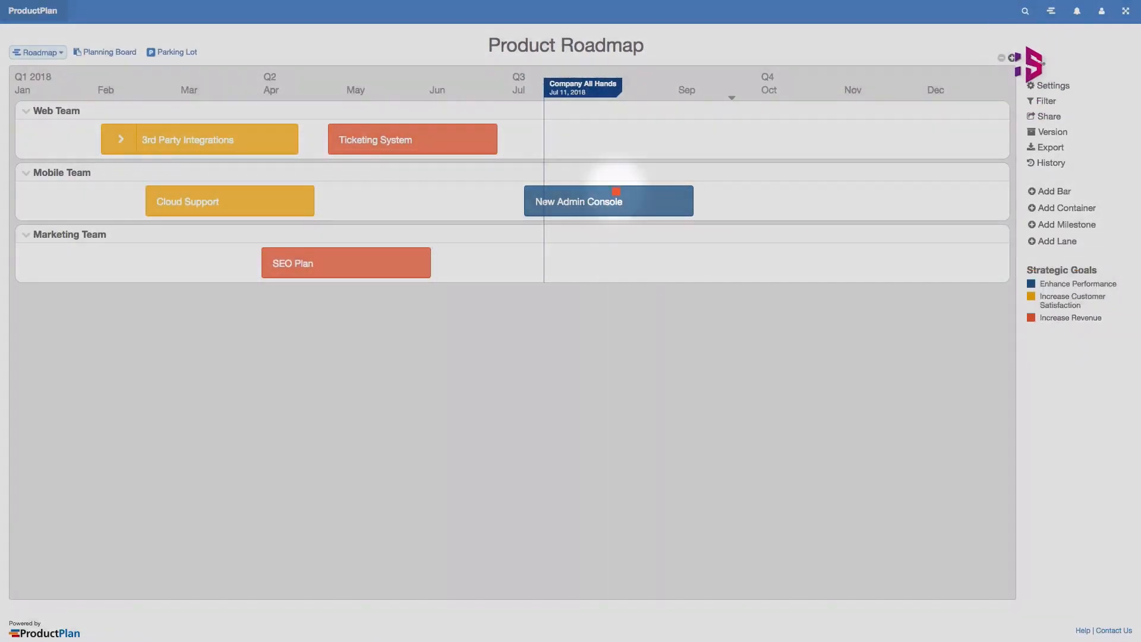
{"action": "left_click", "coordinate": [189, 77]}
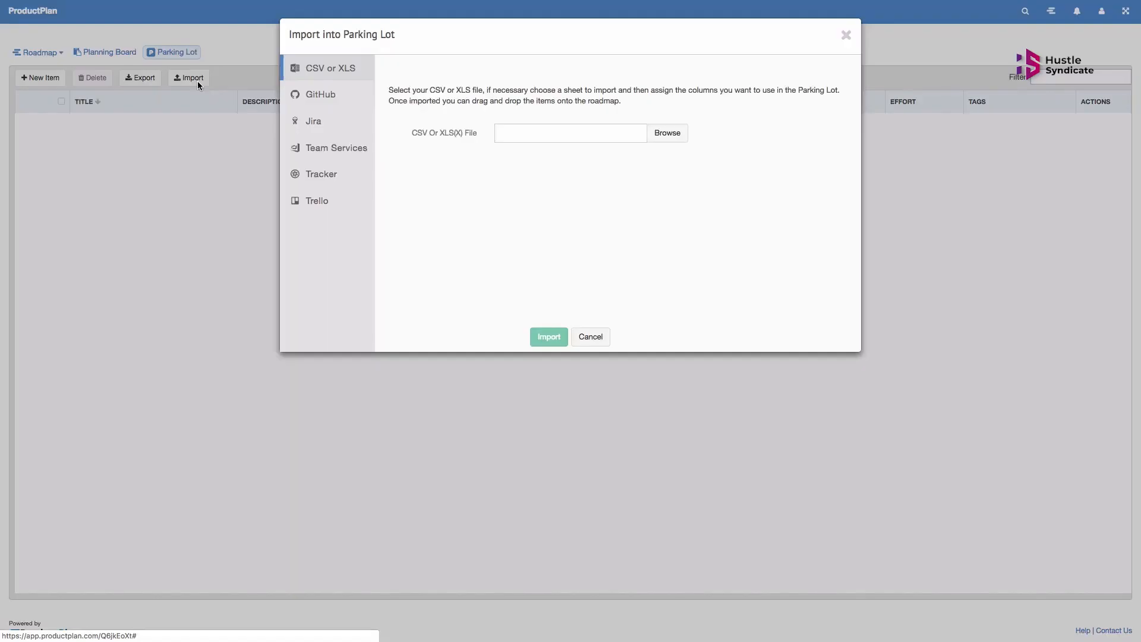
- Import the CSV items into the Parking Lot, add a New Bar and review Cloud Support's details
{"action": "left_click", "coordinate": [666, 132]}
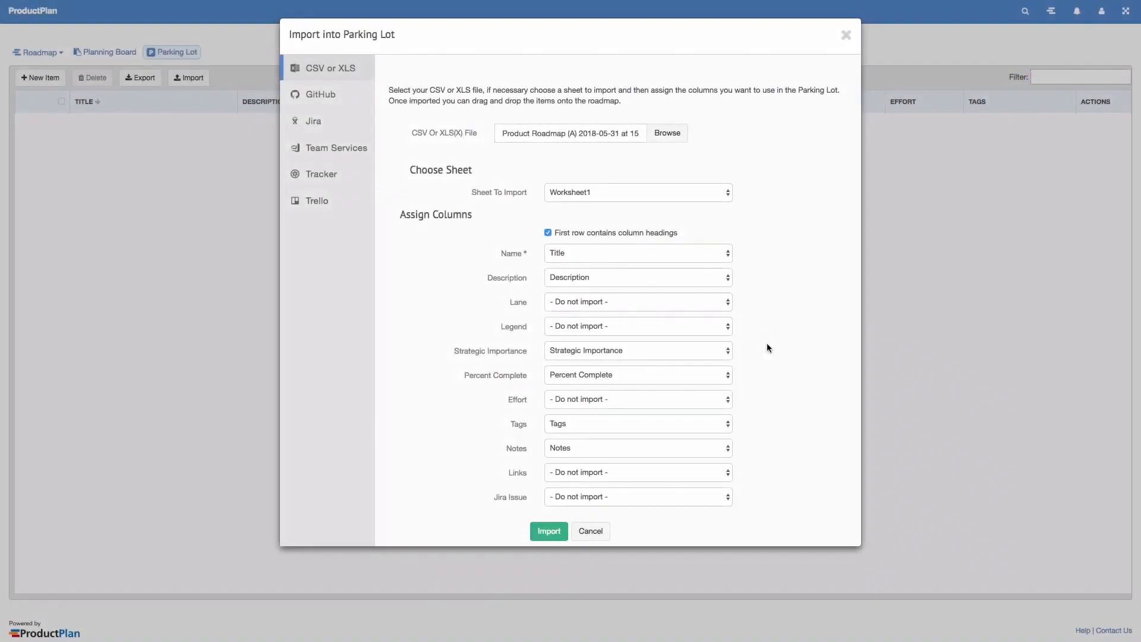
{"action": "left_click", "coordinate": [549, 530]}
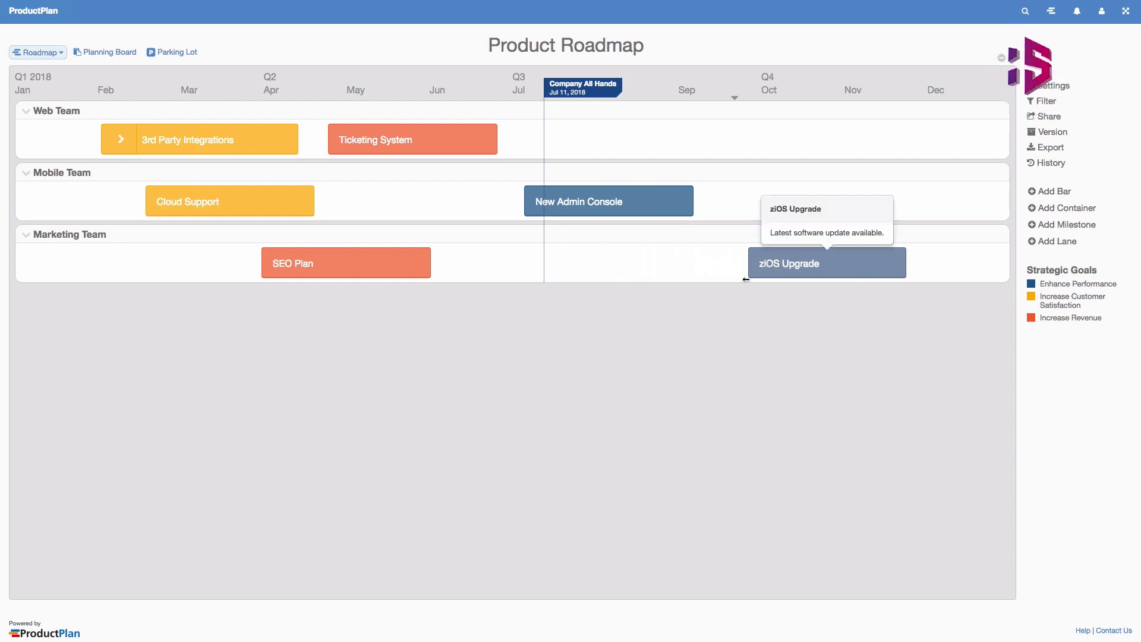
{"action": "left_click", "coordinate": [1054, 190]}
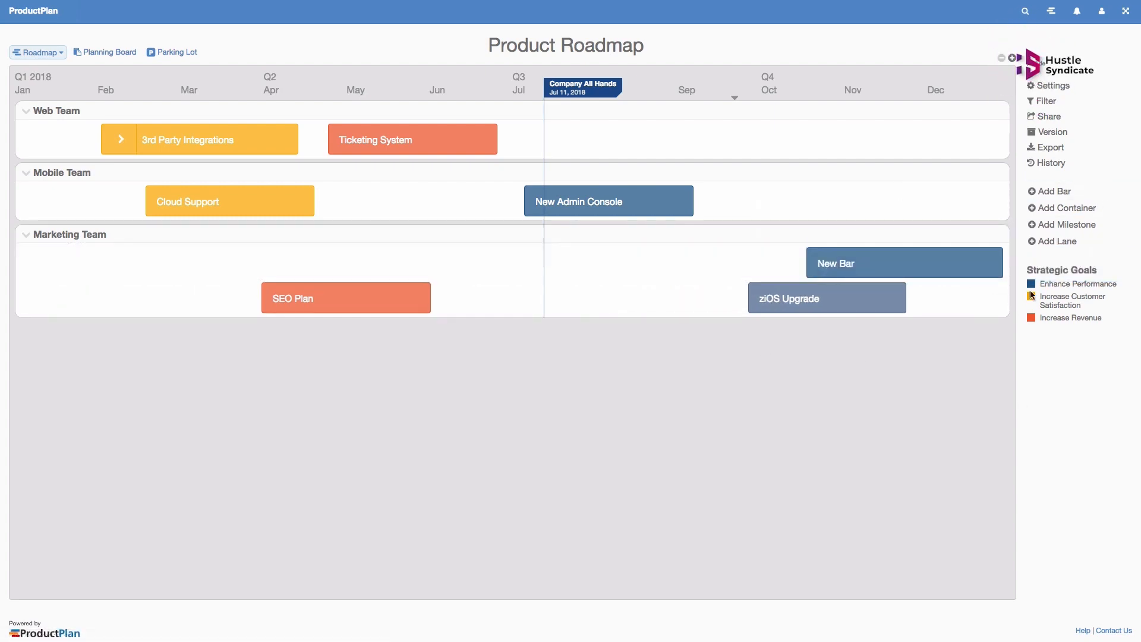
{"action": "double_click", "coordinate": [229, 201]}
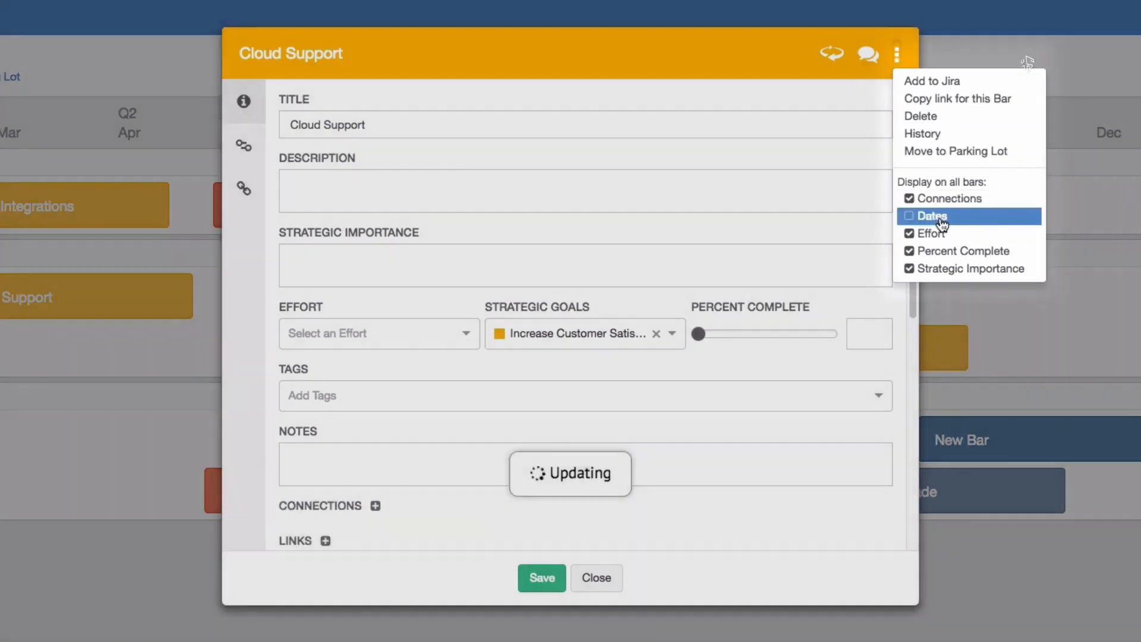
{"action": "left_click", "coordinate": [596, 578]}
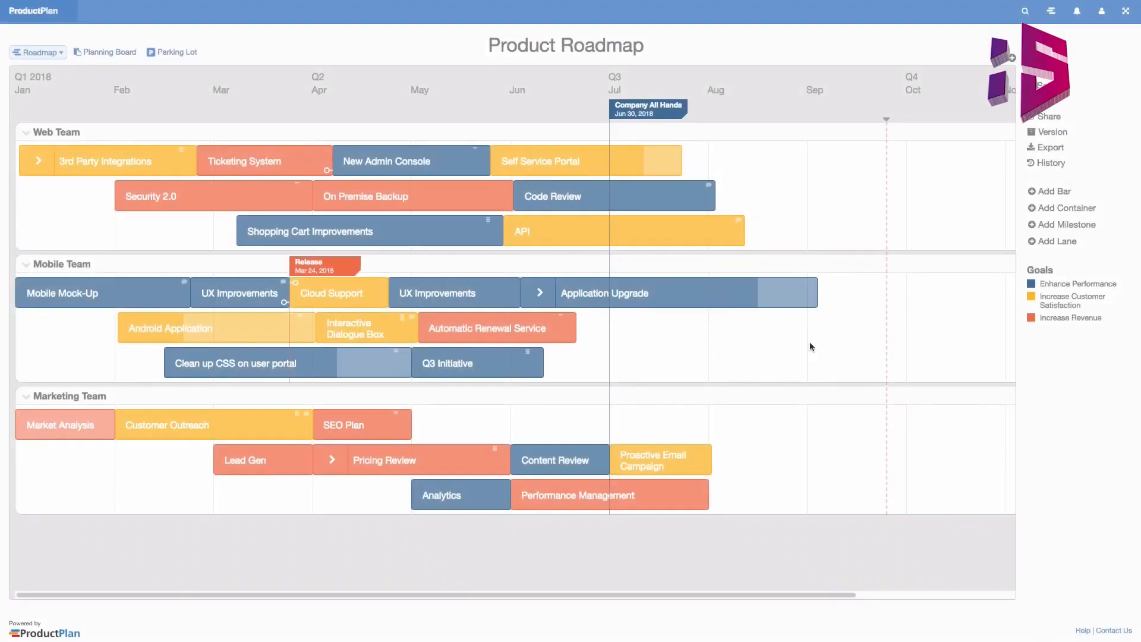
- Filter the roadmap to hide External-tagged items
{"action": "left_click", "coordinate": [1050, 10]}
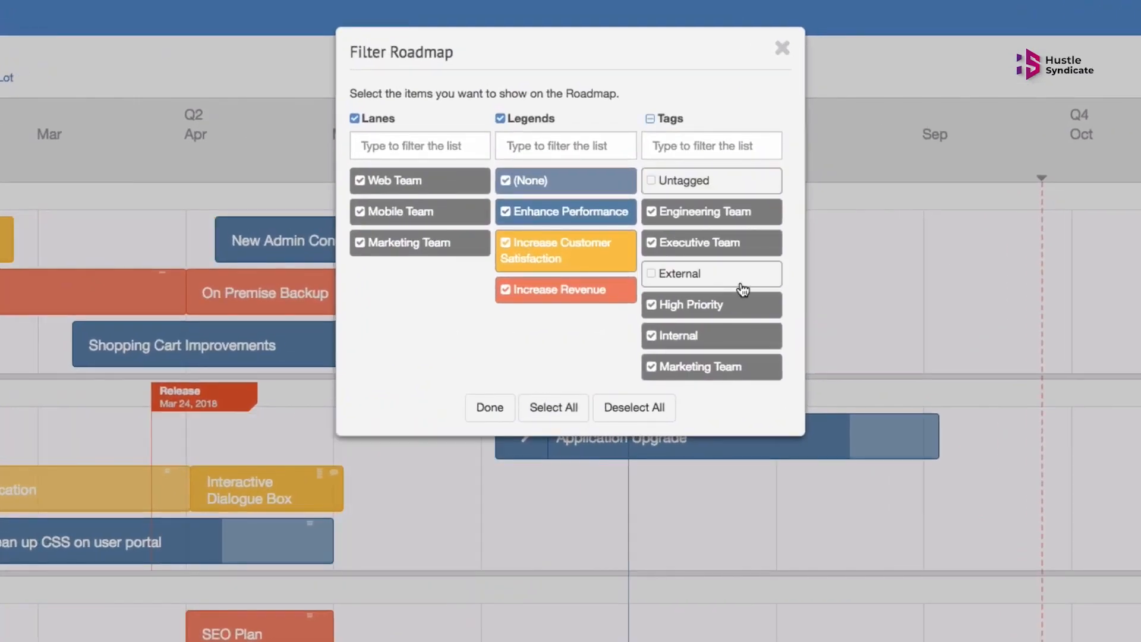
{"action": "left_click", "coordinate": [488, 408]}
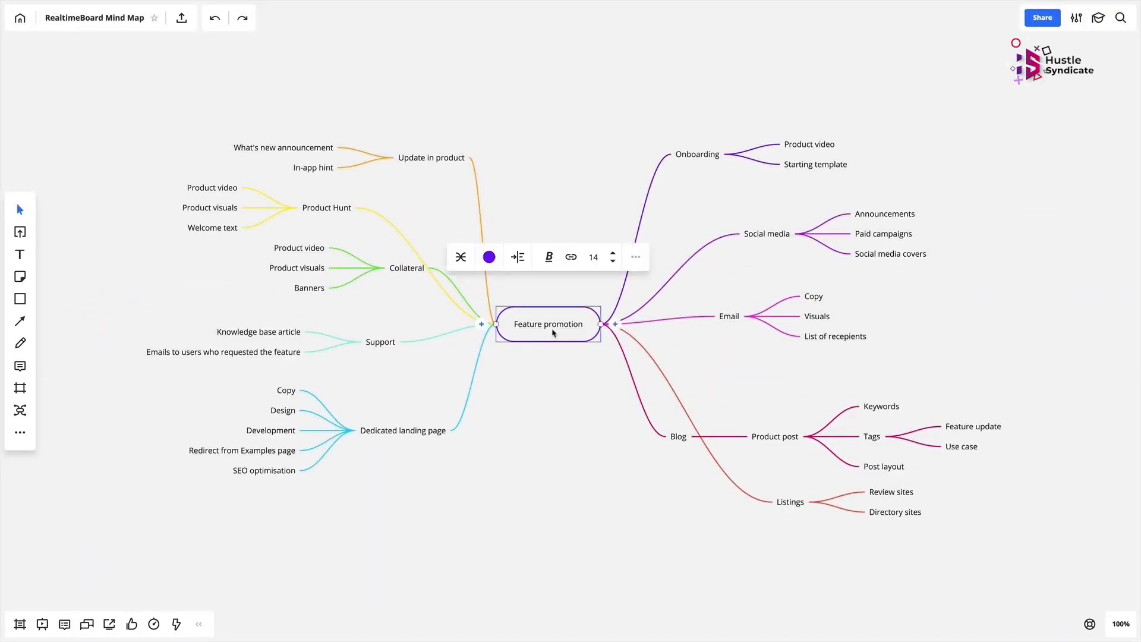
- Copy the mind map's embed code from Share > Embed and pick the Frame tool
{"action": "left_click", "coordinate": [612, 252]}
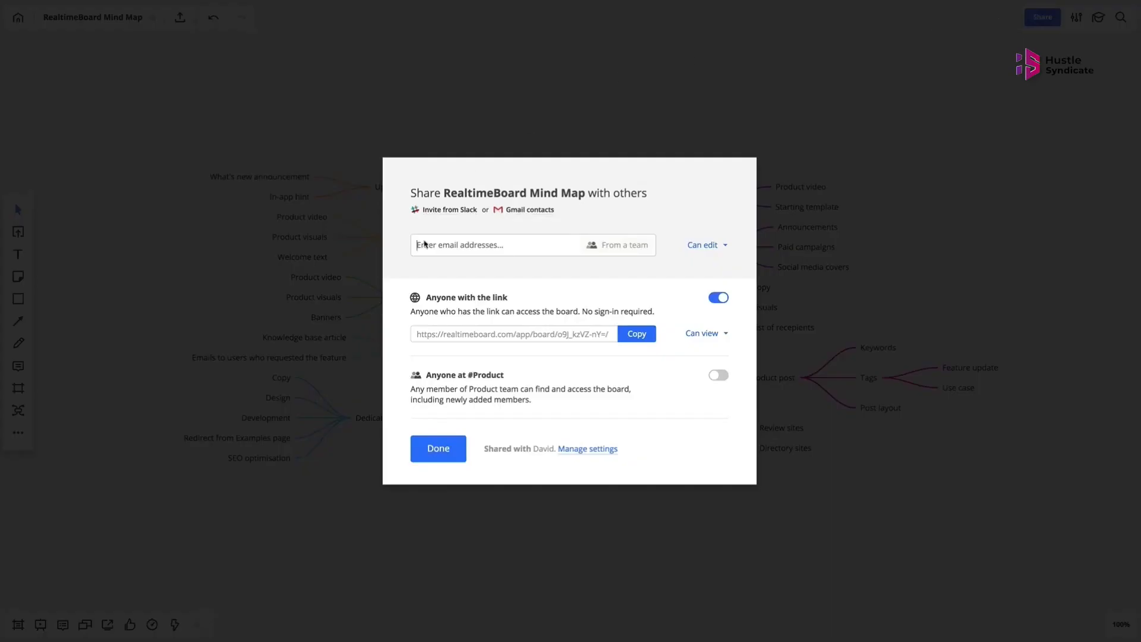
{"action": "left_click", "coordinate": [437, 448]}
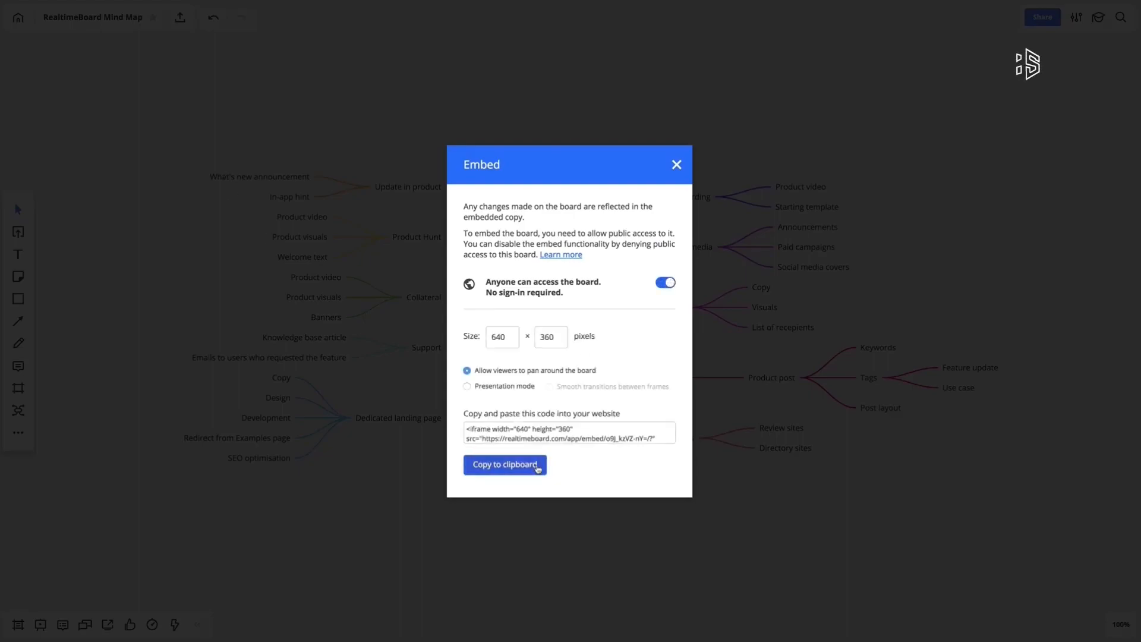
{"action": "left_click", "coordinate": [675, 164]}
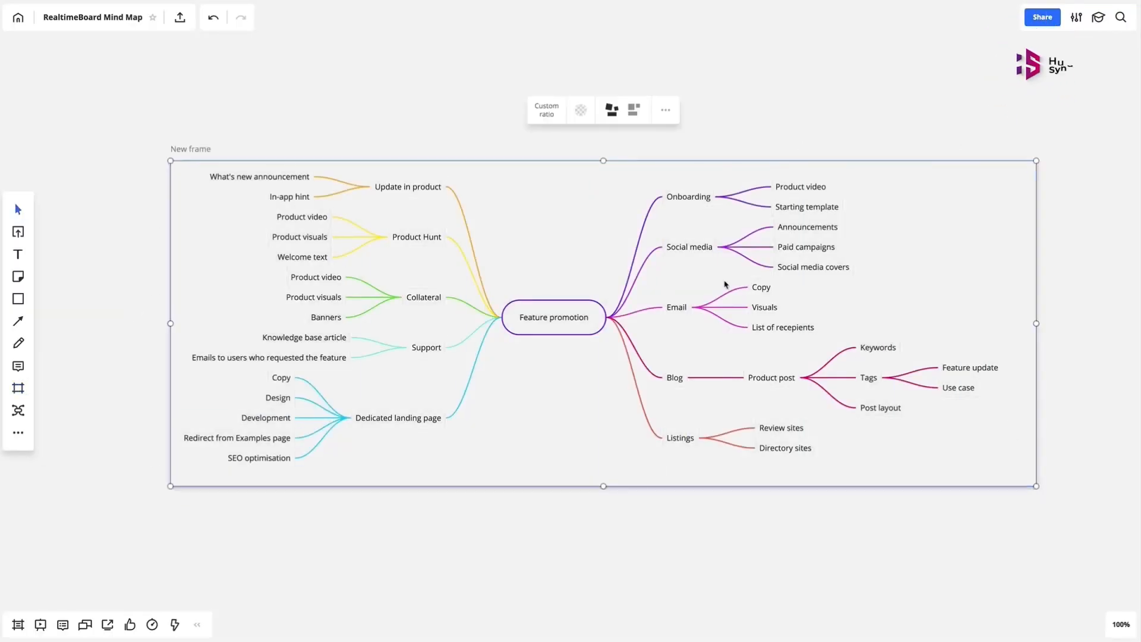
{"action": "left_click", "coordinate": [180, 17]}
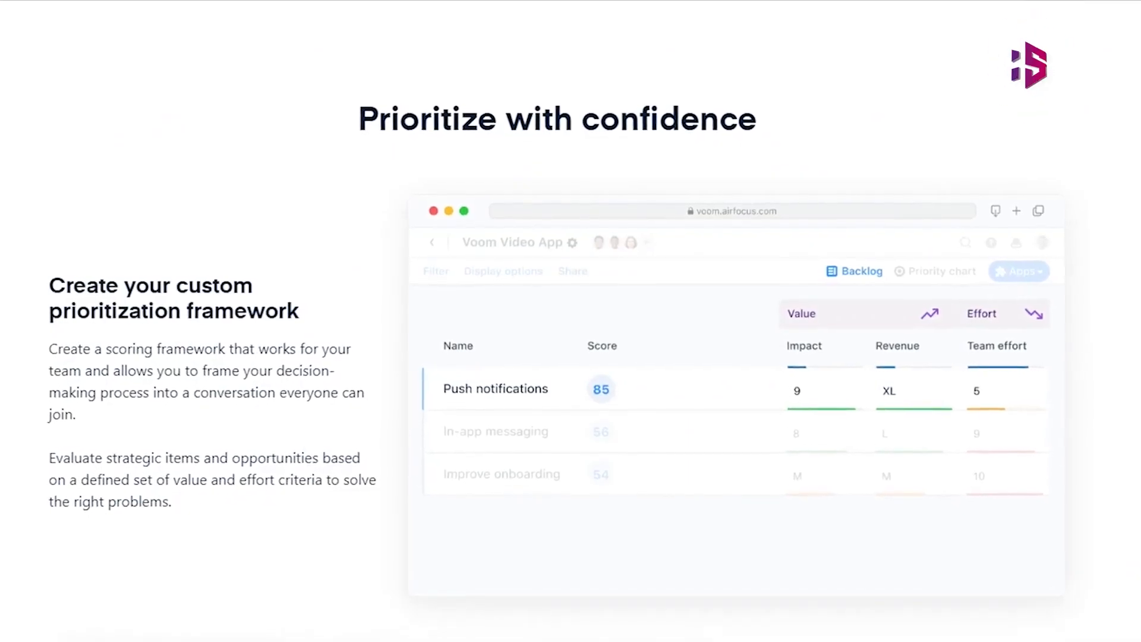
- Scroll past the marketing page to the Workspaces list with Voom Feedback and Voom Video Platform
{"action": "scroll", "scroll_direction": "down", "scroll_amount": 3}
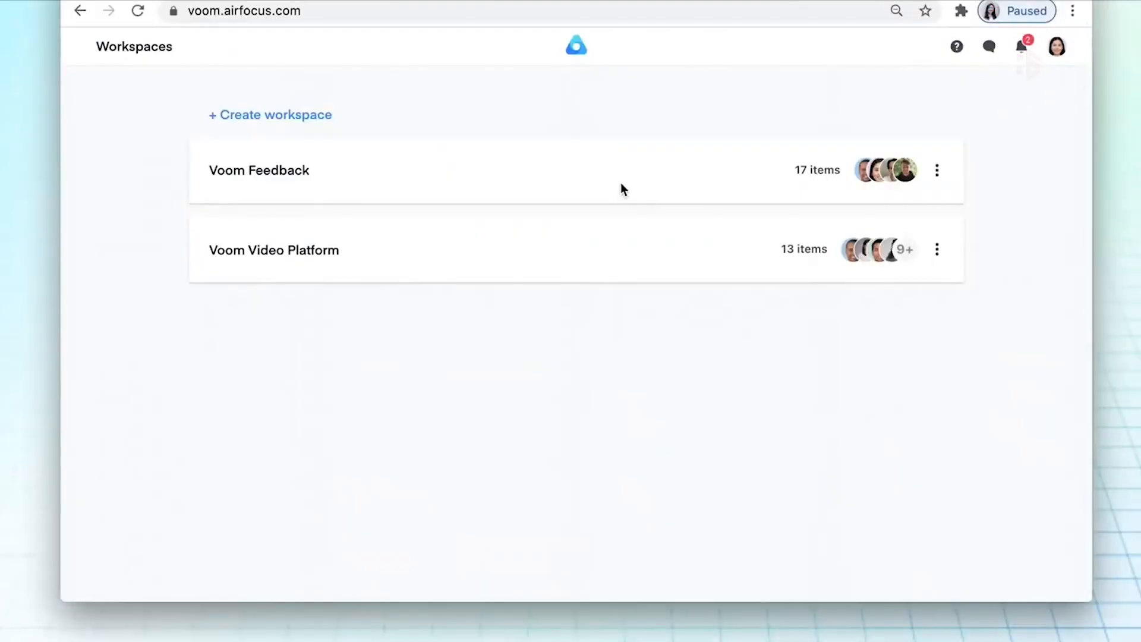
- Open Voom Feedback and show a feedback item's linked insights
{"action": "left_click", "coordinate": [258, 170]}
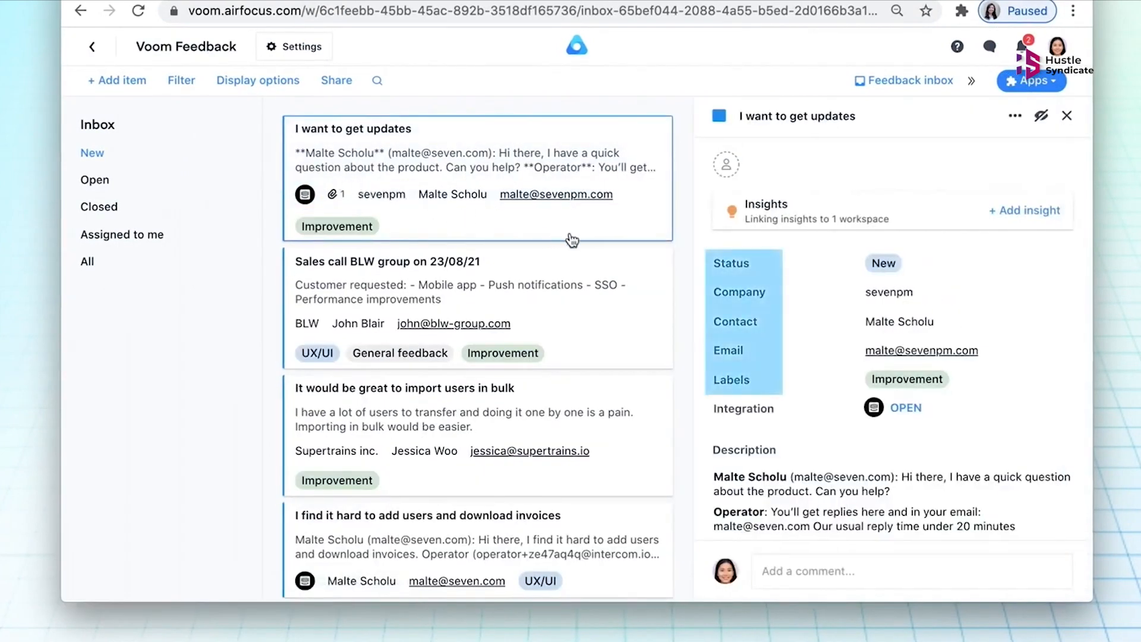
{"action": "left_click", "coordinate": [1024, 211]}
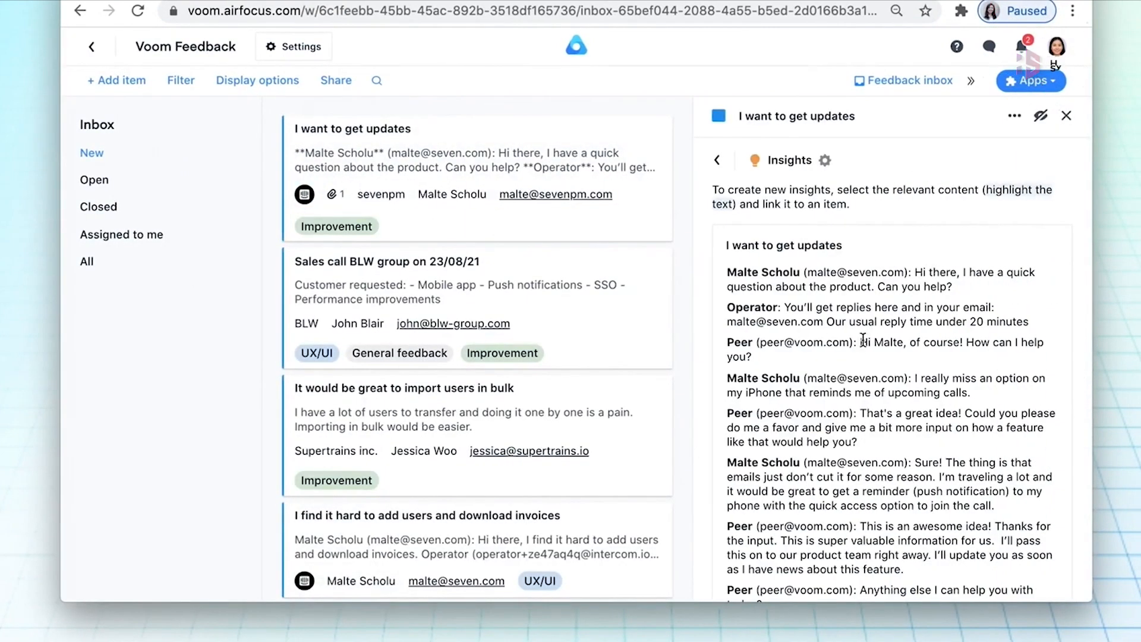
- Browse Voom Video Platform's Add integrations page, then switch to the board of Next and Now items
{"action": "left_click", "coordinate": [1031, 81]}
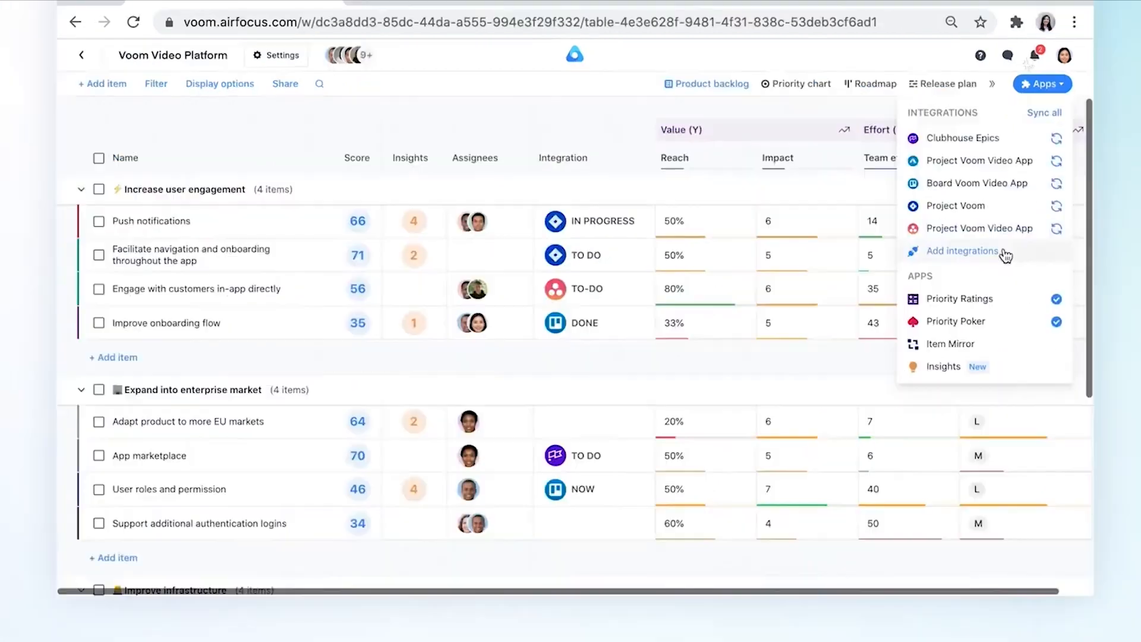
{"action": "left_click", "coordinate": [962, 251]}
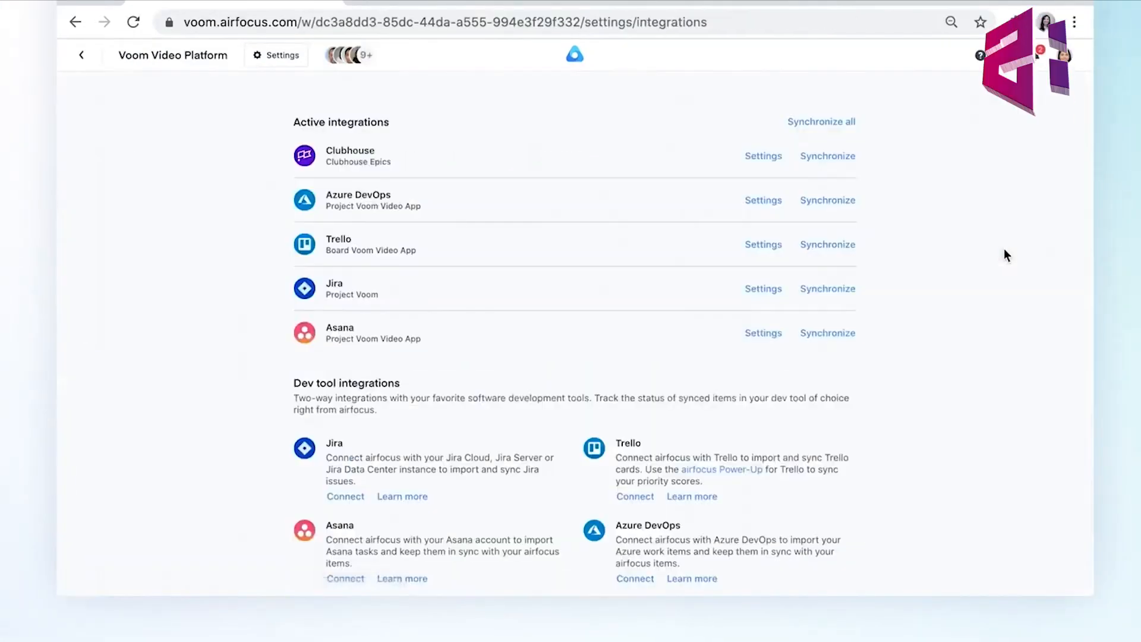
{"action": "scroll", "scroll_direction": "down", "scroll_amount": 3}
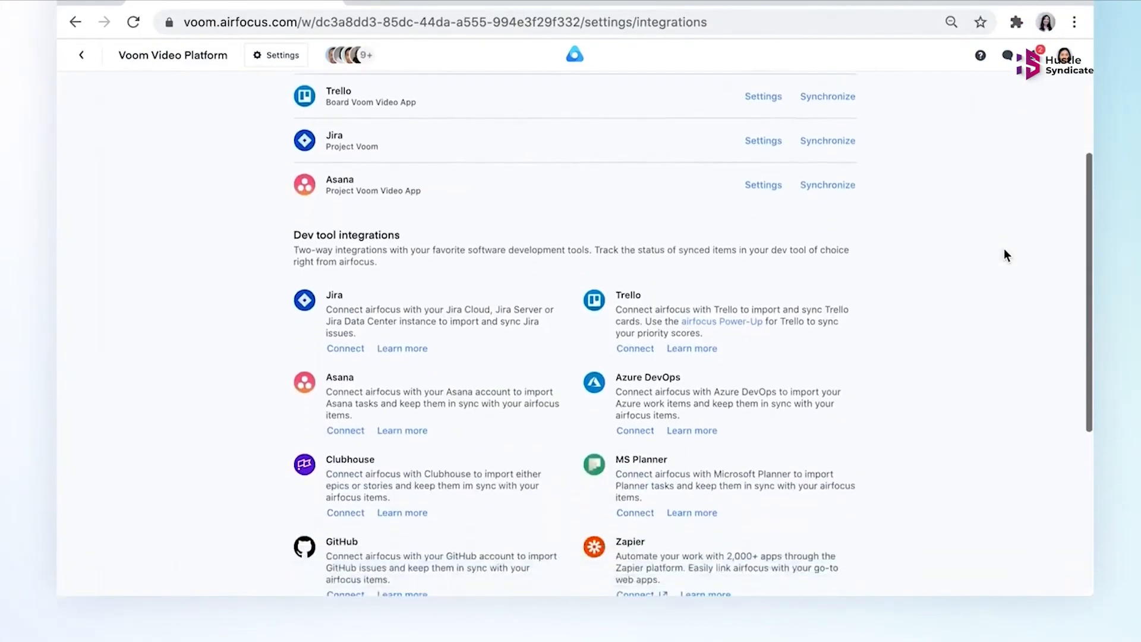
{"action": "scroll", "scroll_direction": "down", "scroll_amount": 3}
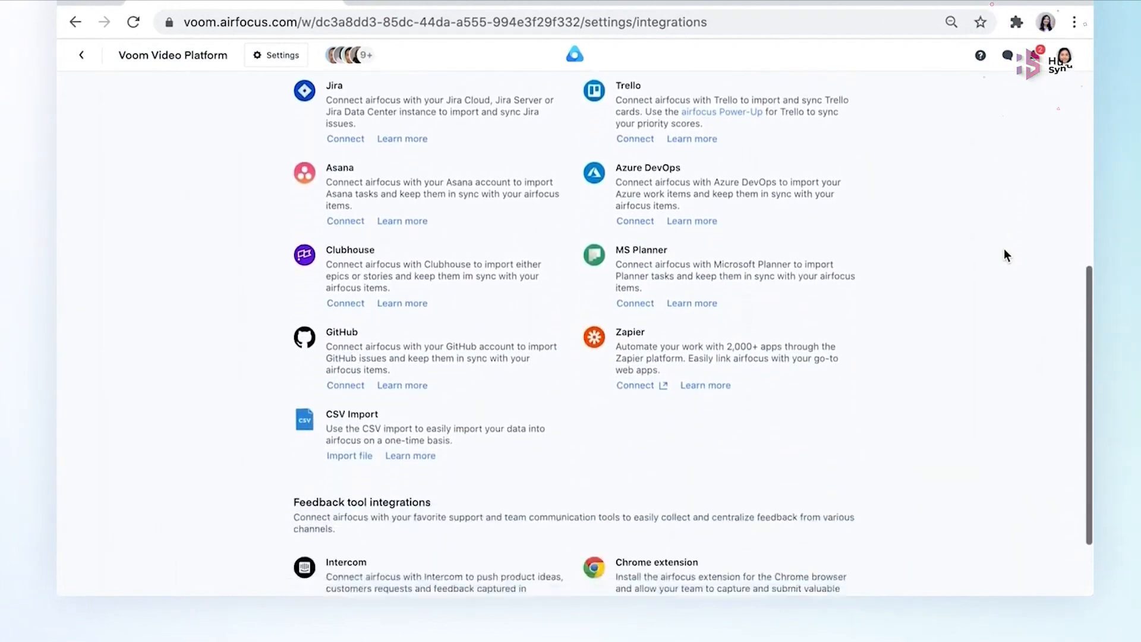
{"action": "scroll", "scroll_direction": "down", "scroll_amount": 3}
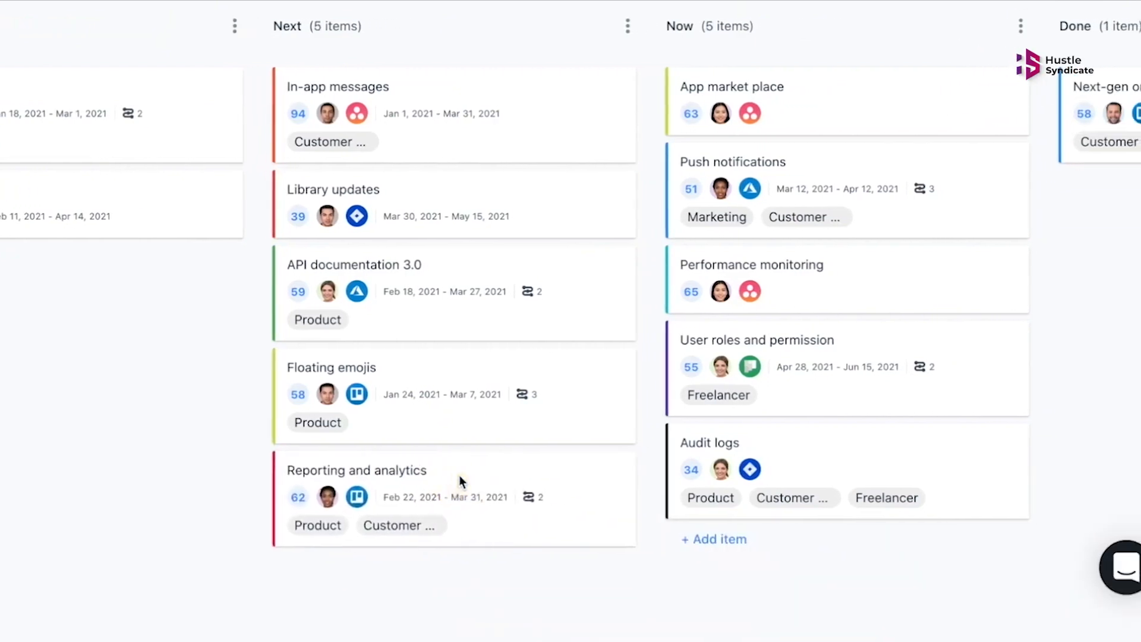
{"action": "left_click", "coordinate": [807, 80]}
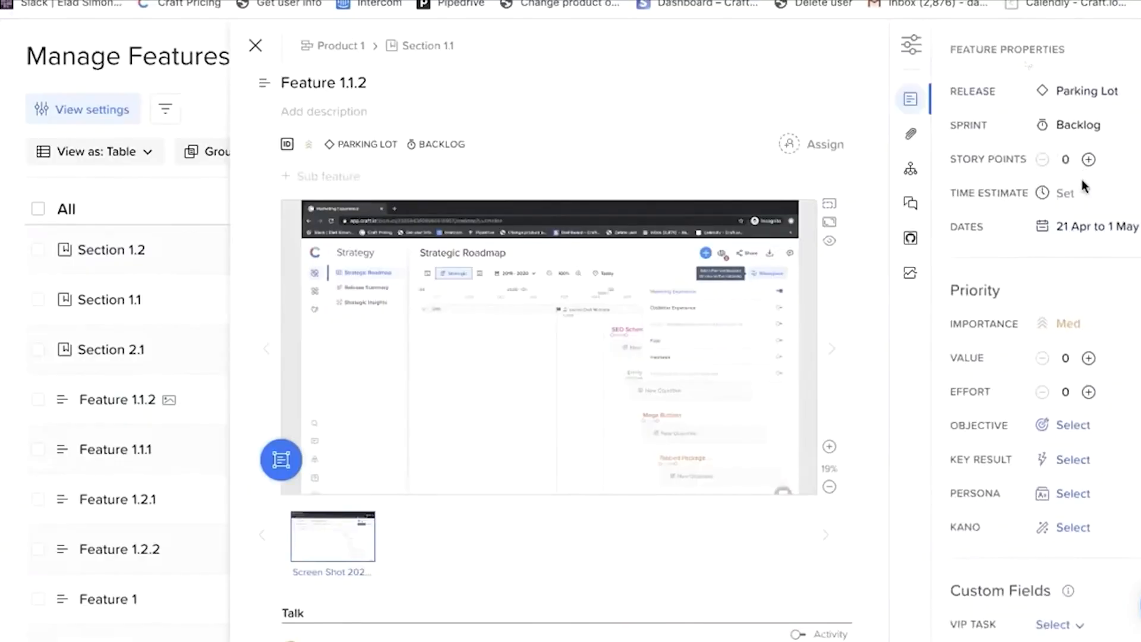
- Review Feature 1.1.2's details, then show the Features roadmap grouped by Release 2.0 and 2.1
{"action": "scroll", "scroll_direction": "down", "scroll_amount": 3}
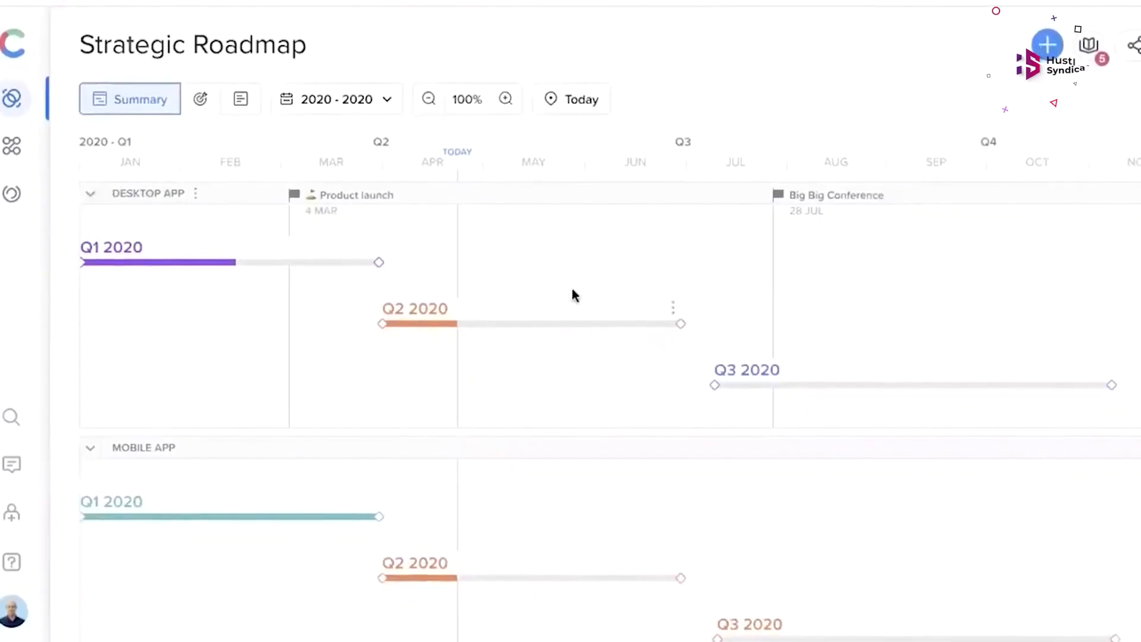
{"action": "left_click", "coordinate": [228, 29]}
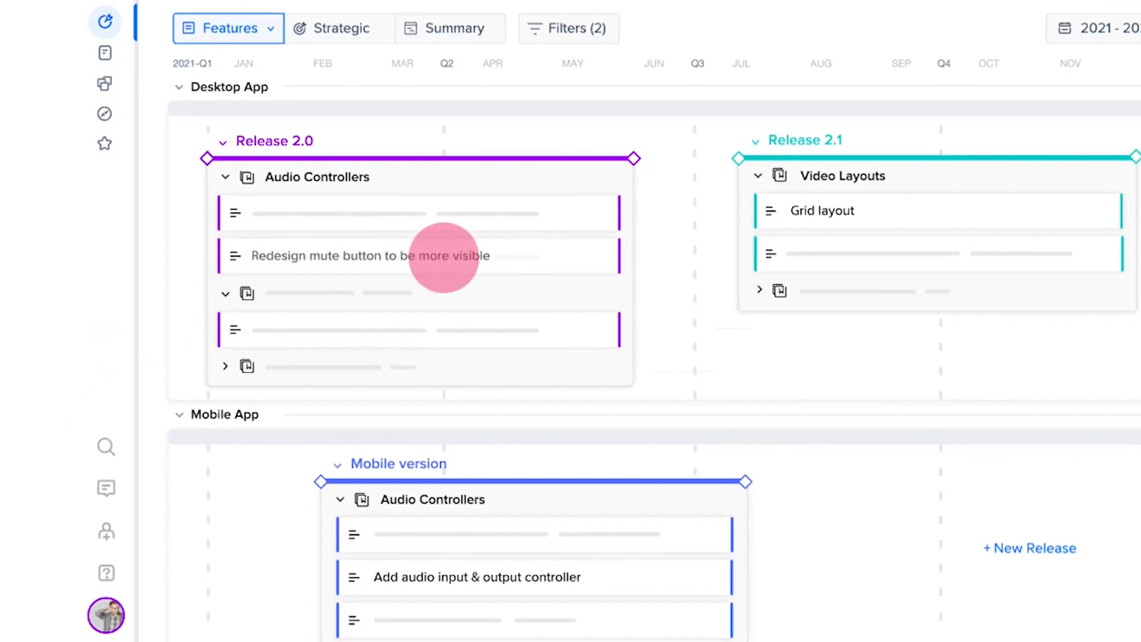